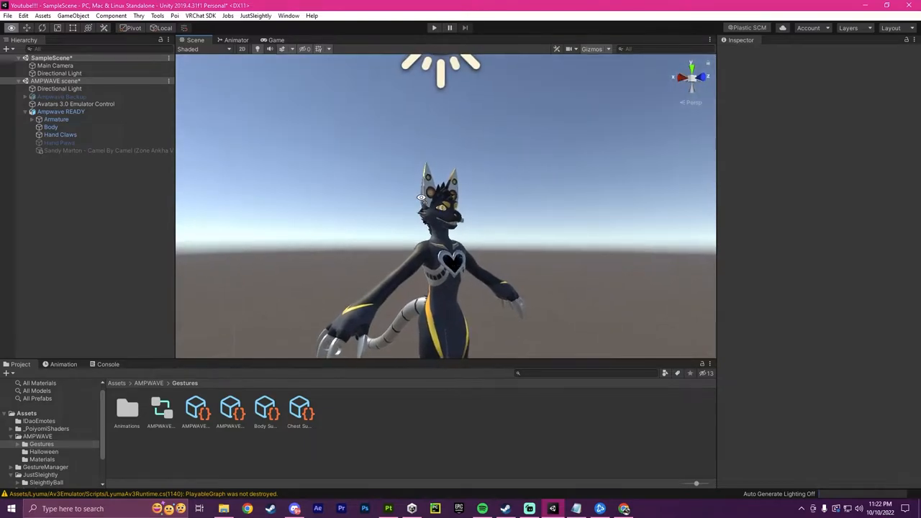
Create an empty object named Boop in the avatar hierarchy.
{"action": "left_click_drag", "start_coordinate": [420, 199], "coordinate": [525, 256]}
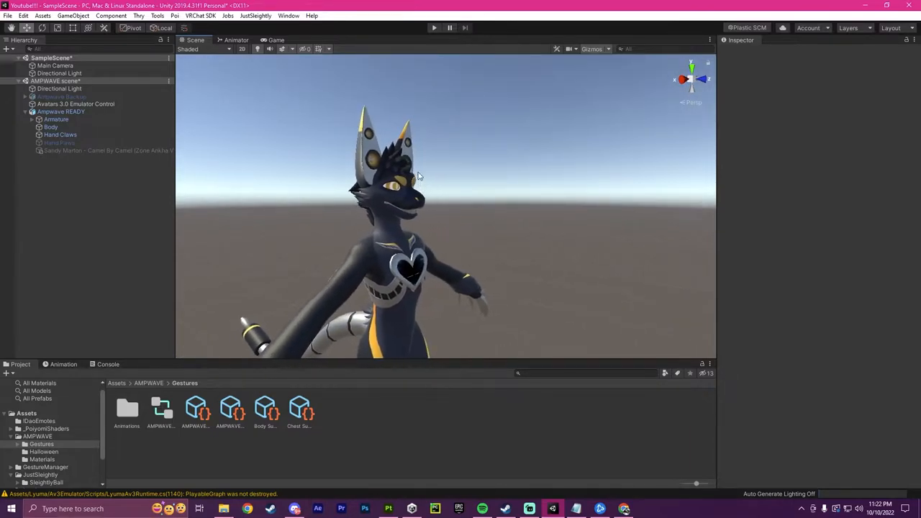
{"action": "mouse_move", "coordinate": [447, 147]}
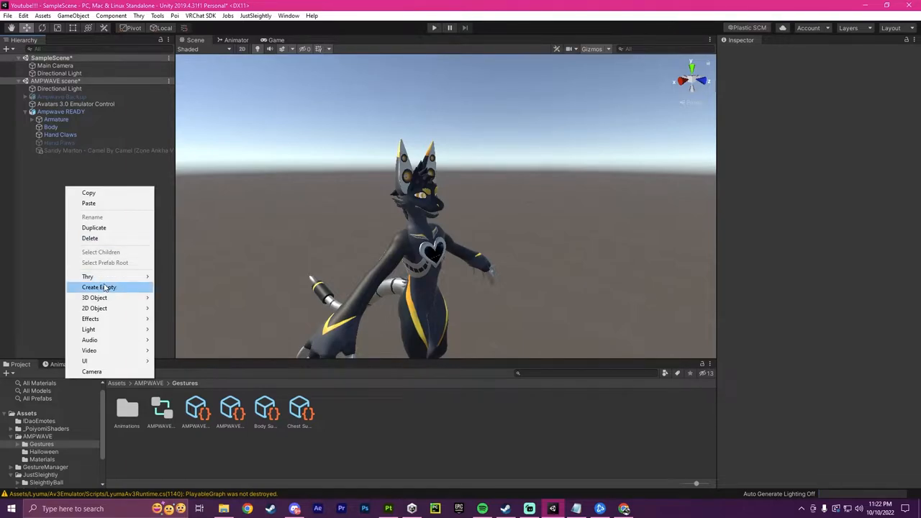
{"action": "left_click", "coordinate": [98, 288]}
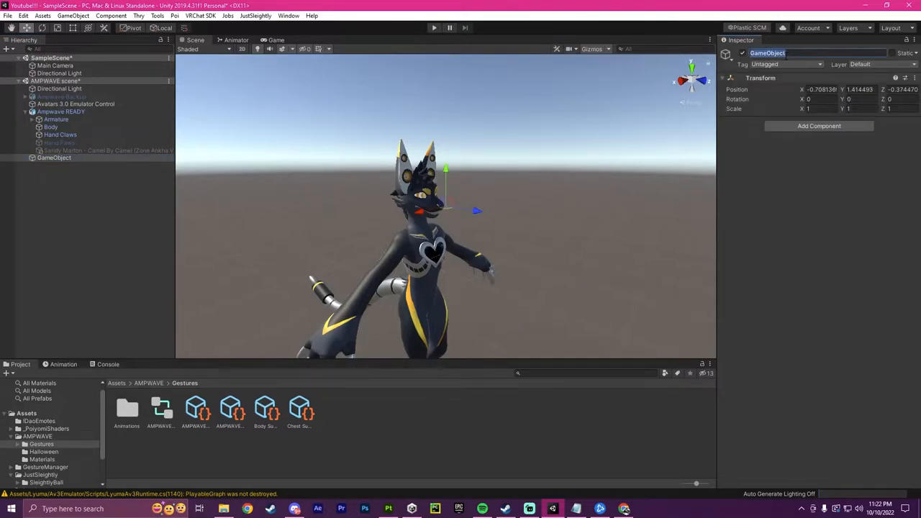
{"action": "type", "text": "Boop"}
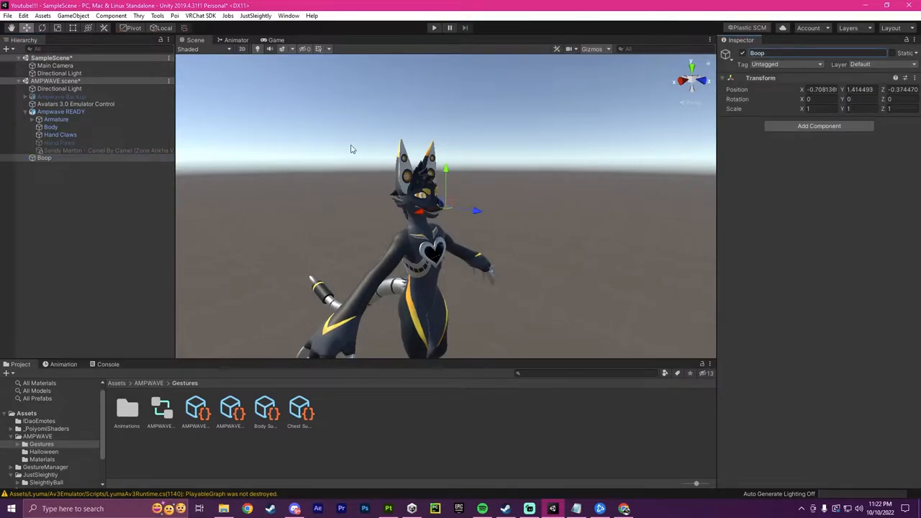
{"action": "left_click", "coordinate": [43, 157]}
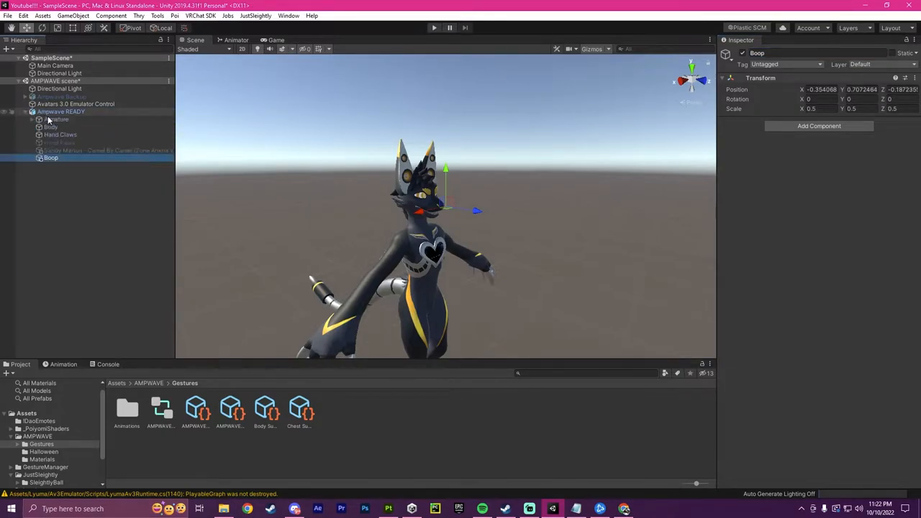
Add a VRC Contact Receiver component to the Boop object.
{"action": "left_click", "coordinate": [819, 126]}
{"action": "type", "text": "v"}
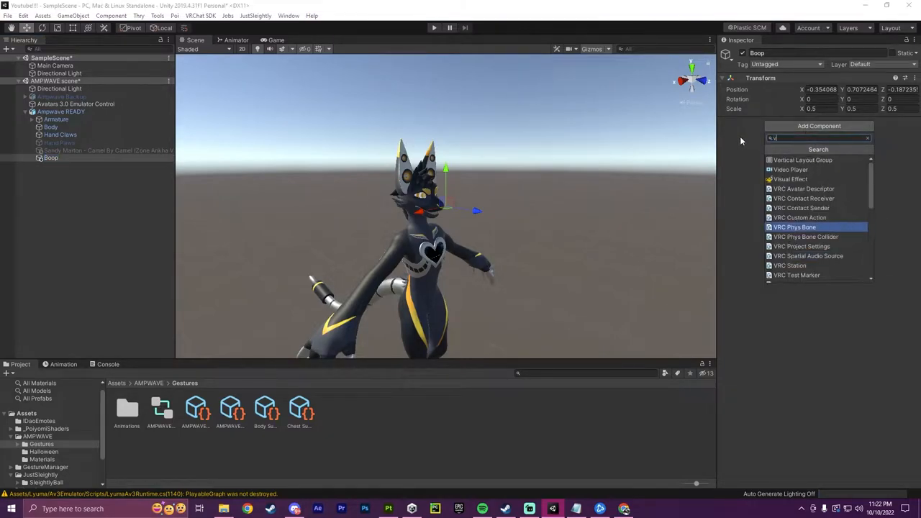
{"action": "type", "text": "rc"}
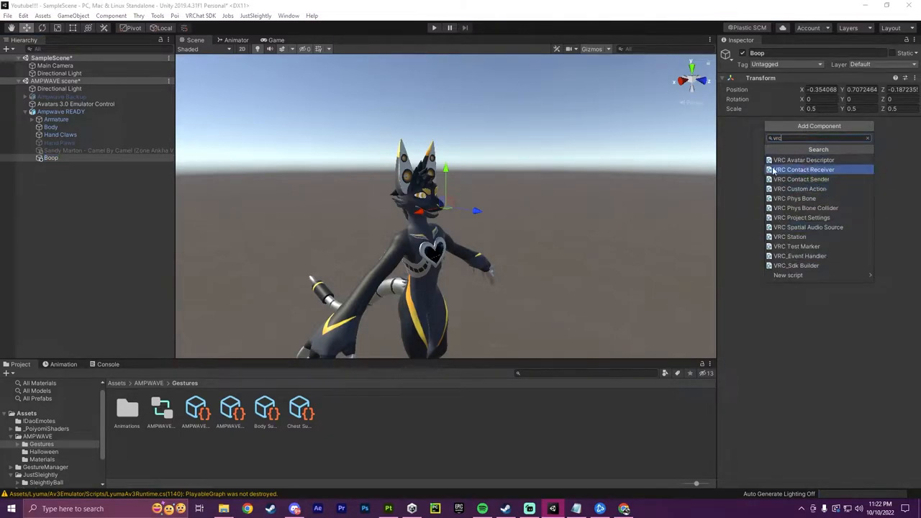
{"action": "left_click", "coordinate": [803, 170]}
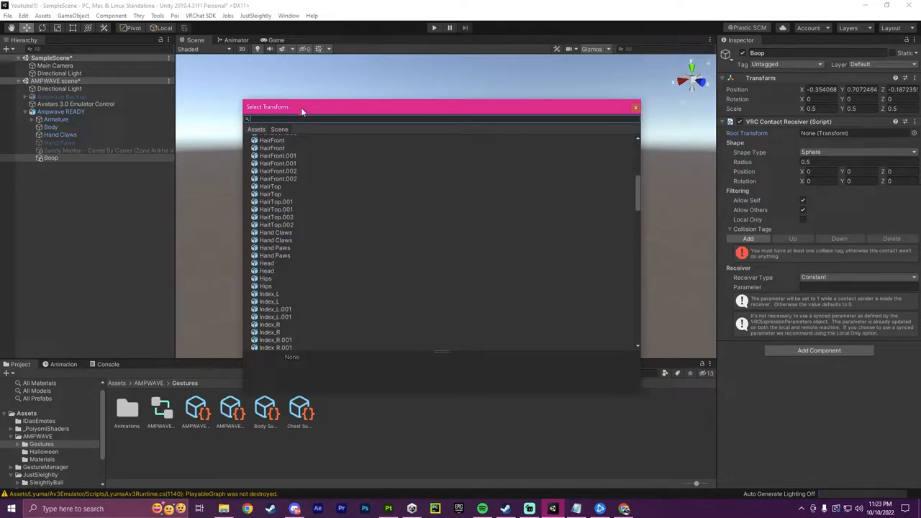
Set the avatar's Head bone as the receiver's Root Transform.
{"action": "left_click", "coordinate": [636, 106]}
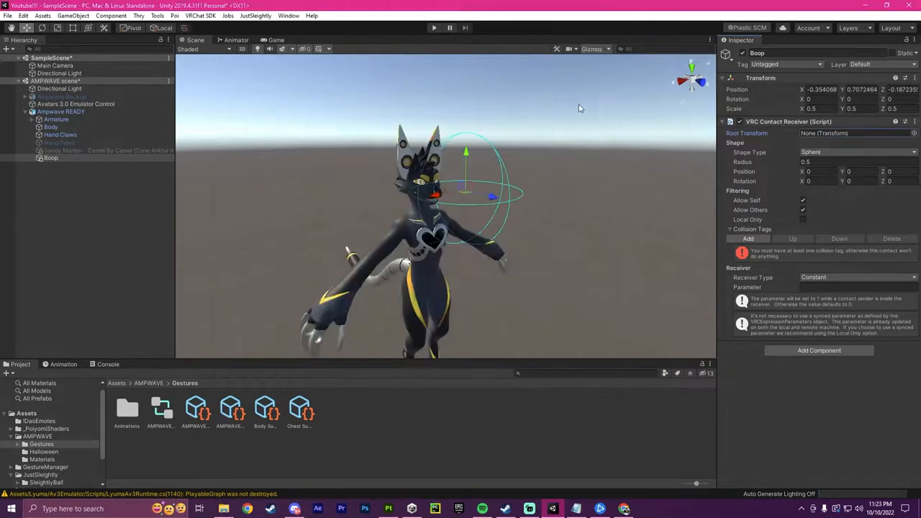
{"action": "left_click", "coordinate": [40, 118]}
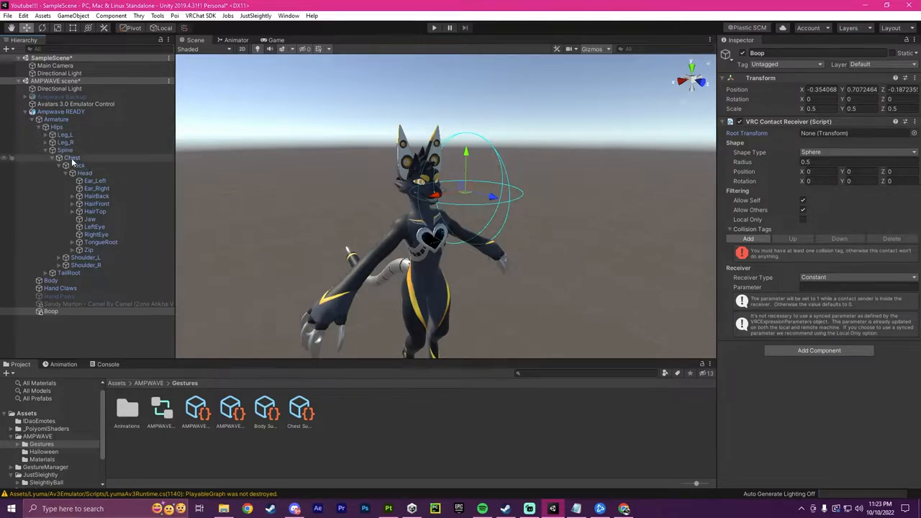
{"action": "left_click", "coordinate": [78, 173]}
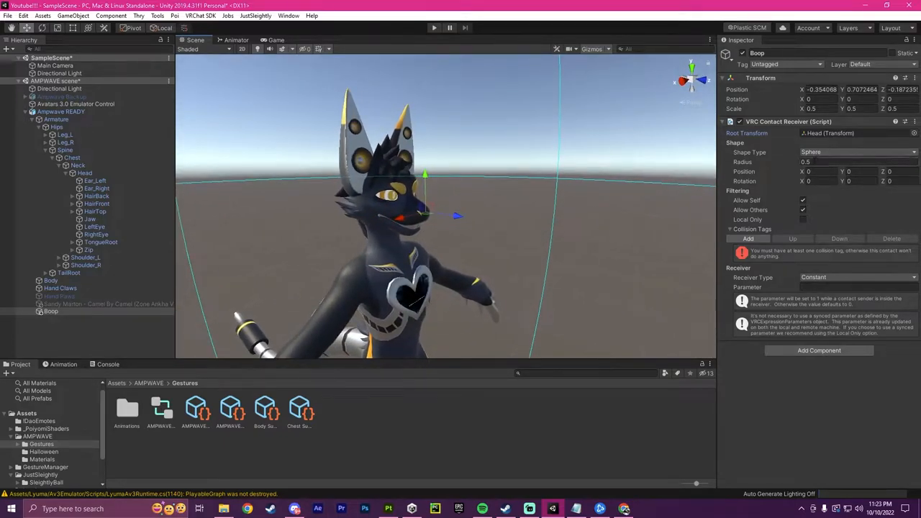
Set the receiver Radius to 0.001 and Position offsets 0.0002 and 0.001 toward the nose.
{"action": "left_click", "coordinate": [849, 161]}
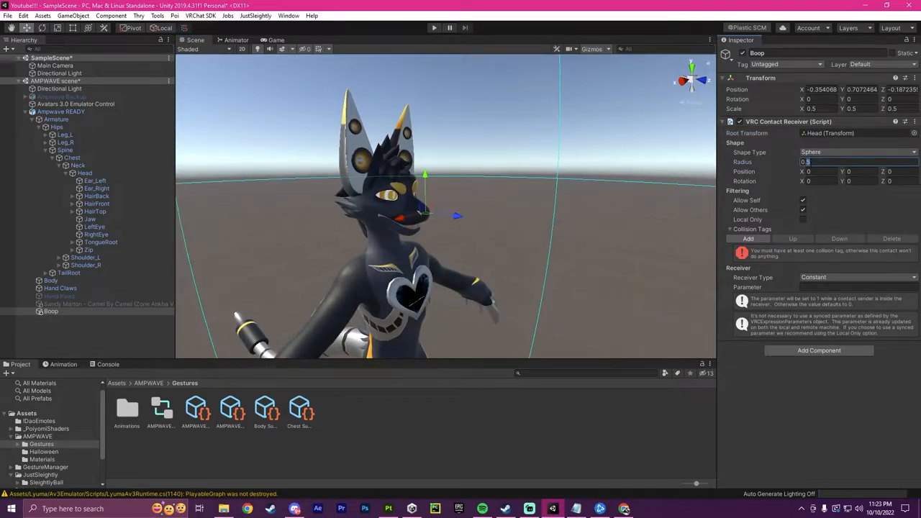
{"action": "type", "text": "0.001"}
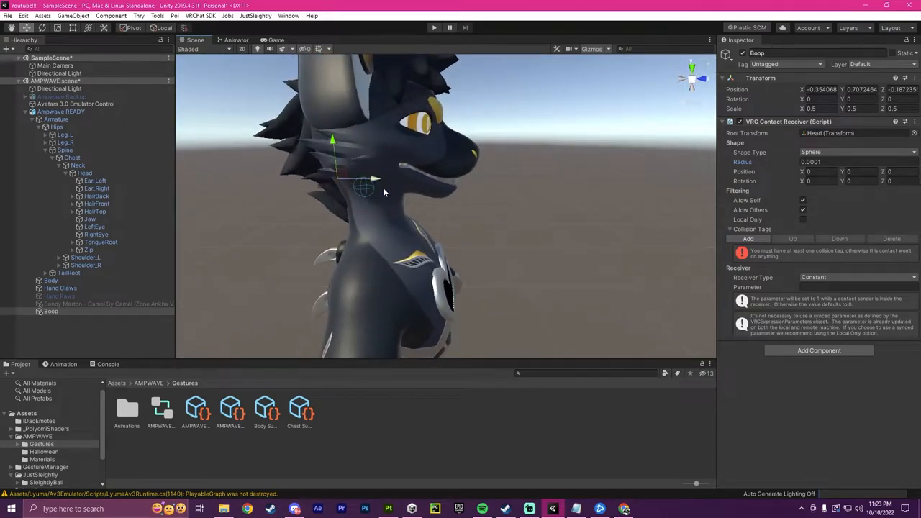
{"action": "mouse_move", "coordinate": [481, 148]}
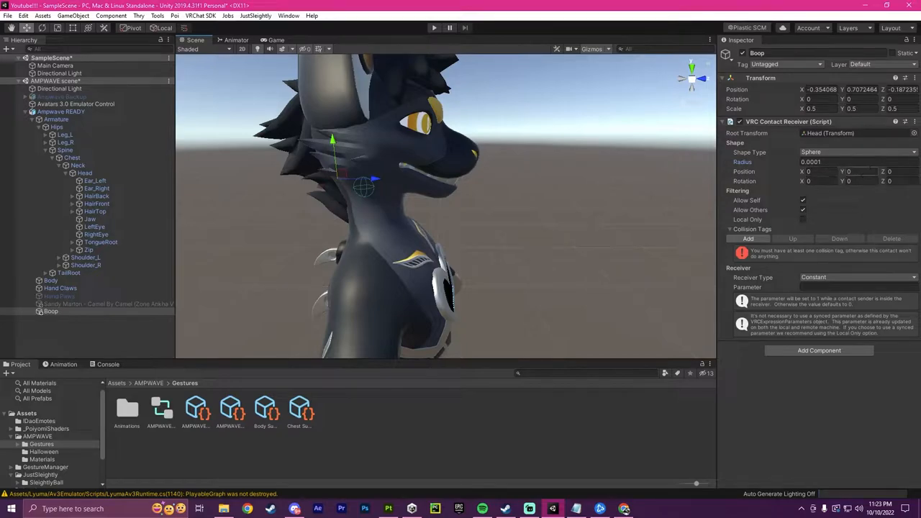
{"action": "left_click", "coordinate": [853, 172]}
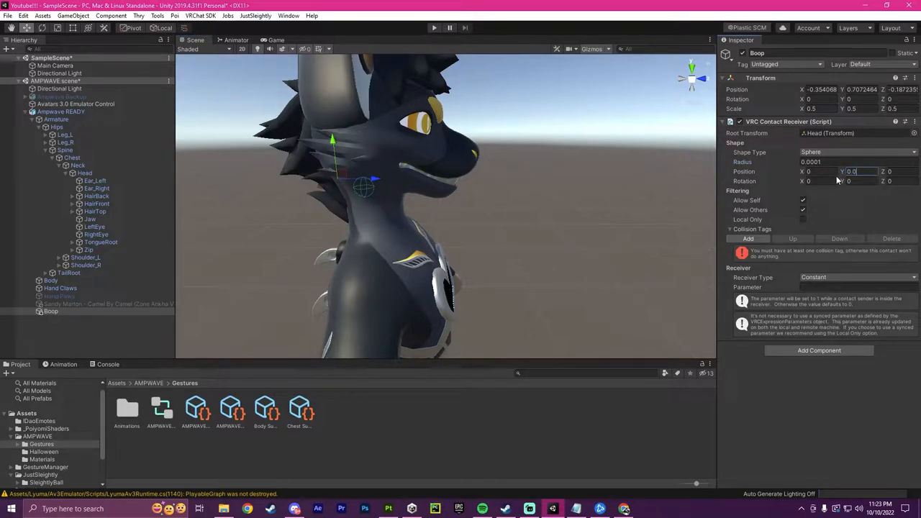
{"action": "type", "text": "0.00028"}
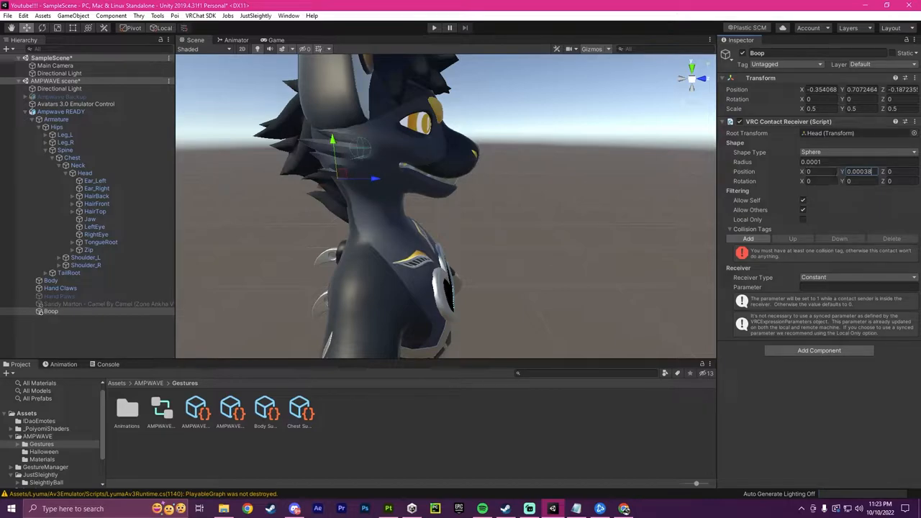
{"action": "left_click", "coordinate": [892, 171]}
{"action": "type", "text": "1"}
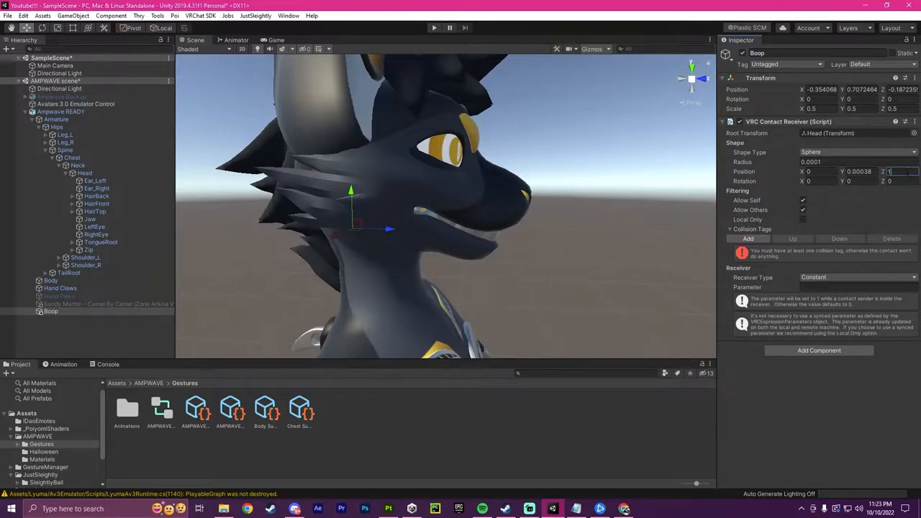
{"action": "type", "text": "0.001"}
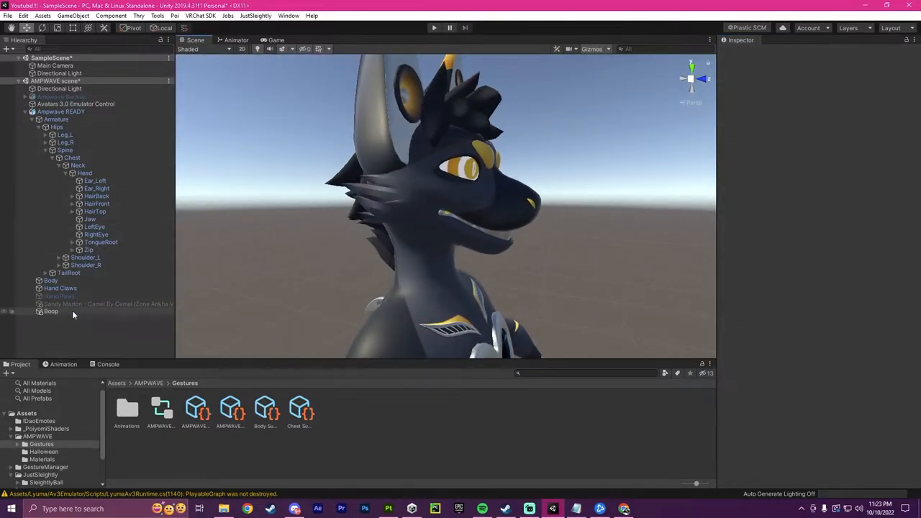
Bring up the avatar's expression parameters asset from the avatar descriptor.
{"action": "left_click", "coordinate": [52, 311]}
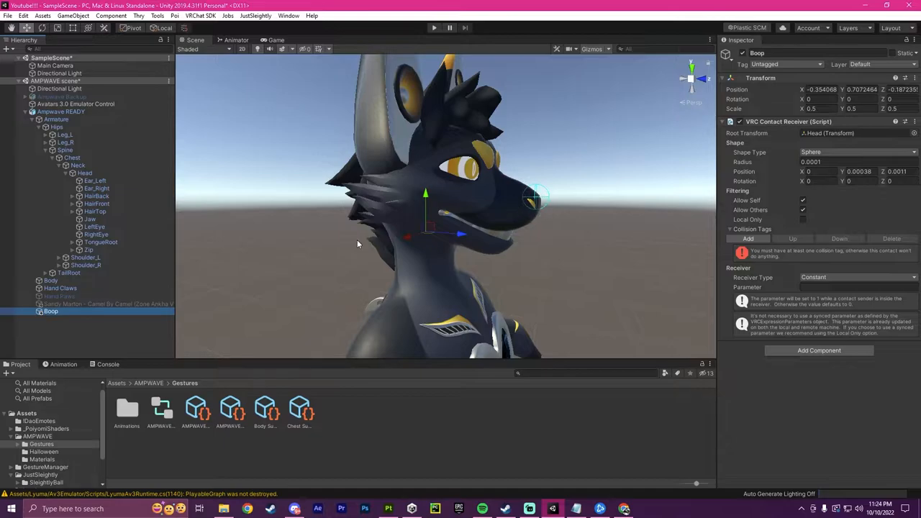
{"action": "left_click", "coordinate": [61, 112]}
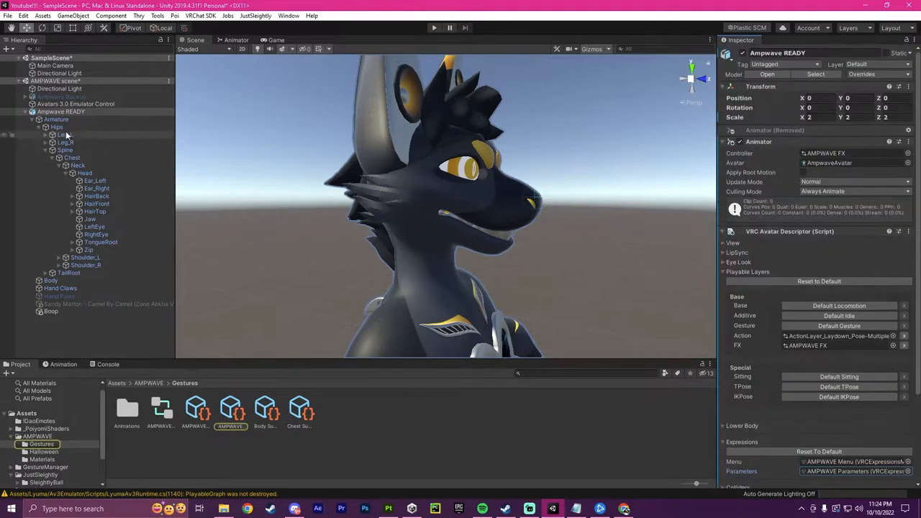
{"action": "left_click", "coordinate": [60, 112]}
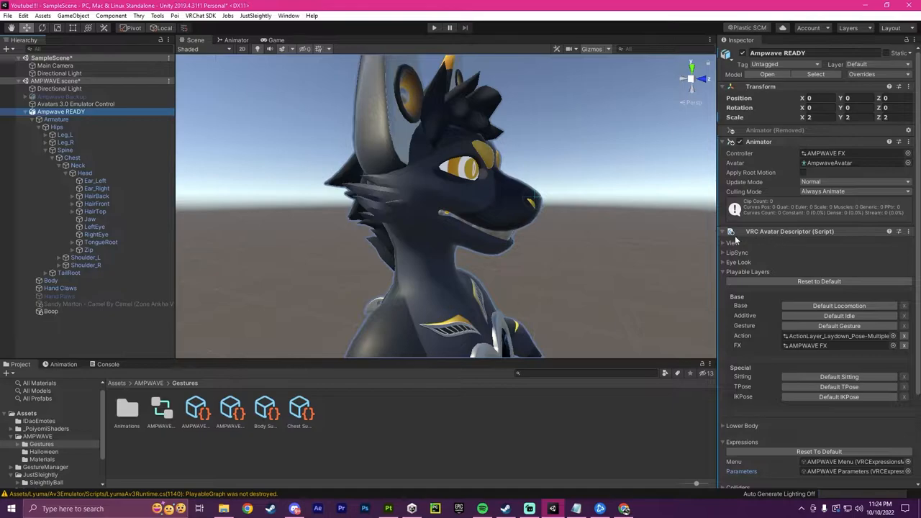
{"action": "scroll", "scroll_direction": "down", "scroll_amount": 3}
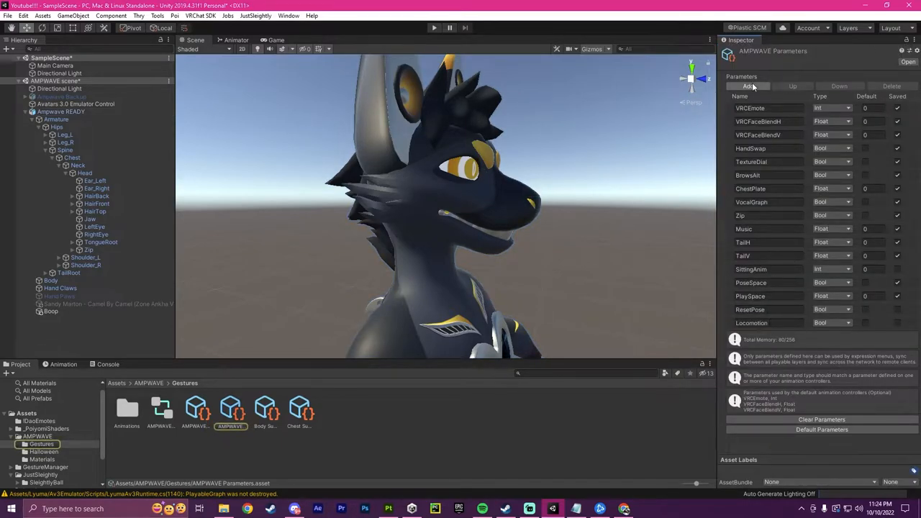
Add a new Boop expression parameter of Bool type.
{"action": "left_click", "coordinate": [749, 87]}
{"action": "type", "text": "Boo"}
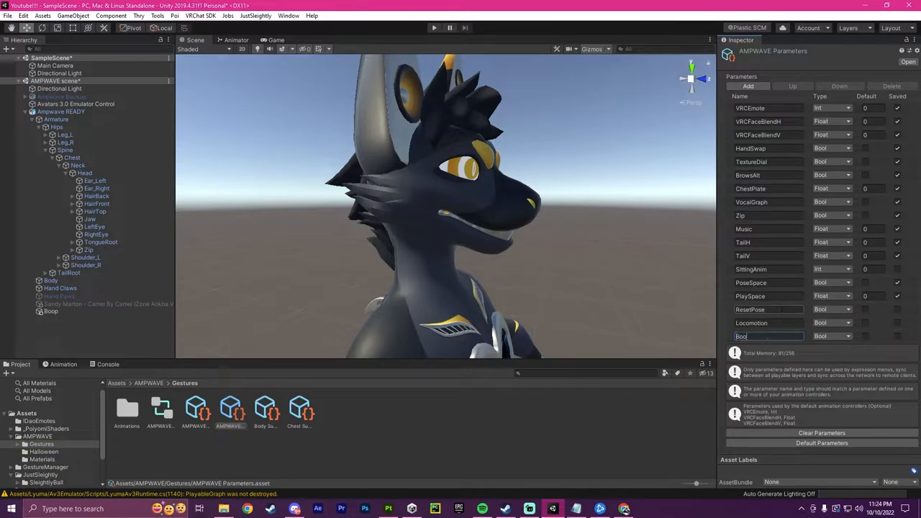
{"action": "left_click", "coordinate": [832, 337]}
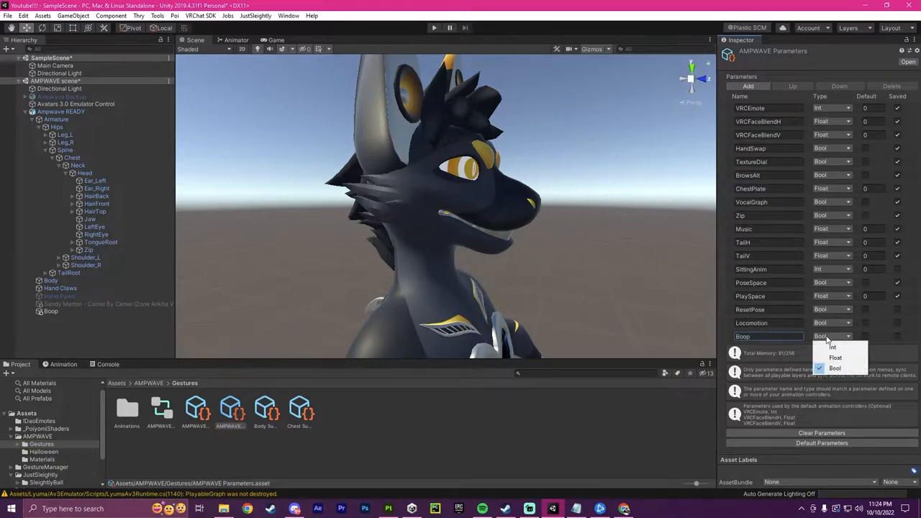
{"action": "left_click", "coordinate": [836, 358]}
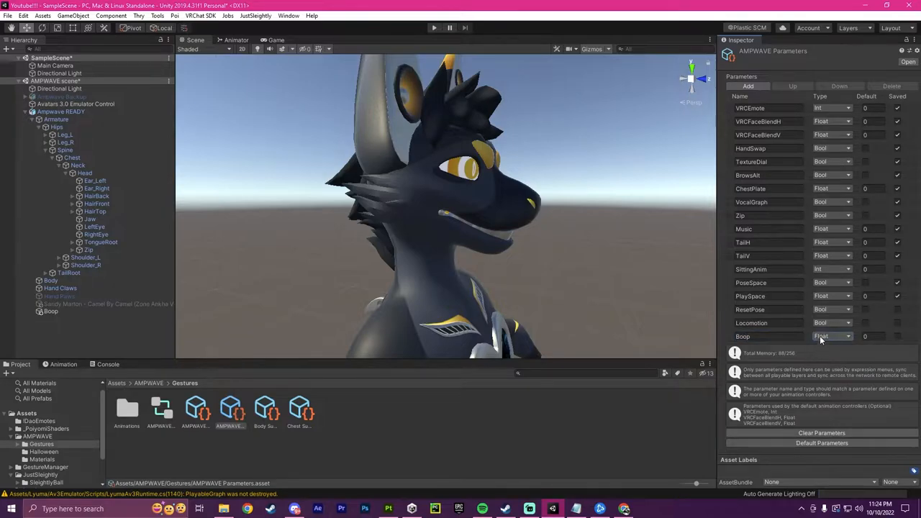
{"action": "left_click", "coordinate": [832, 337]}
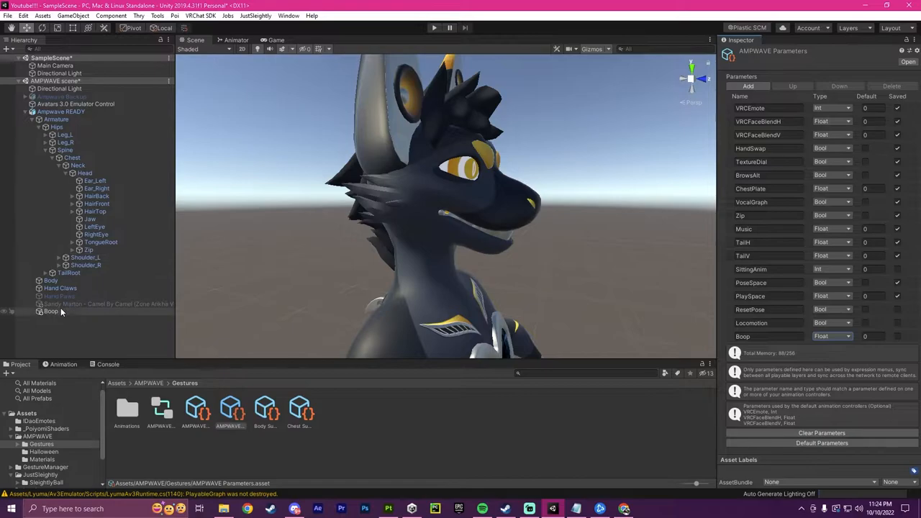
Make the Boop receiver drive the Boop parameter.
{"action": "left_click", "coordinate": [50, 311]}
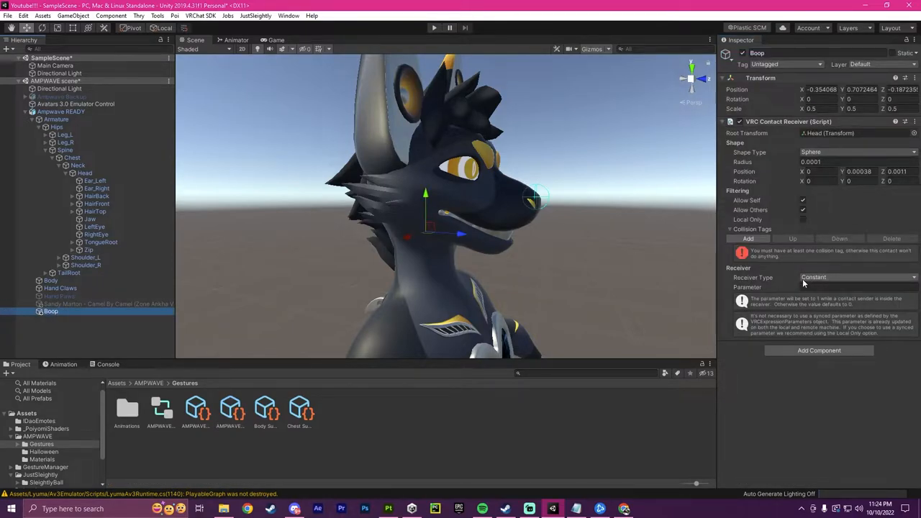
{"action": "left_click", "coordinate": [857, 288]}
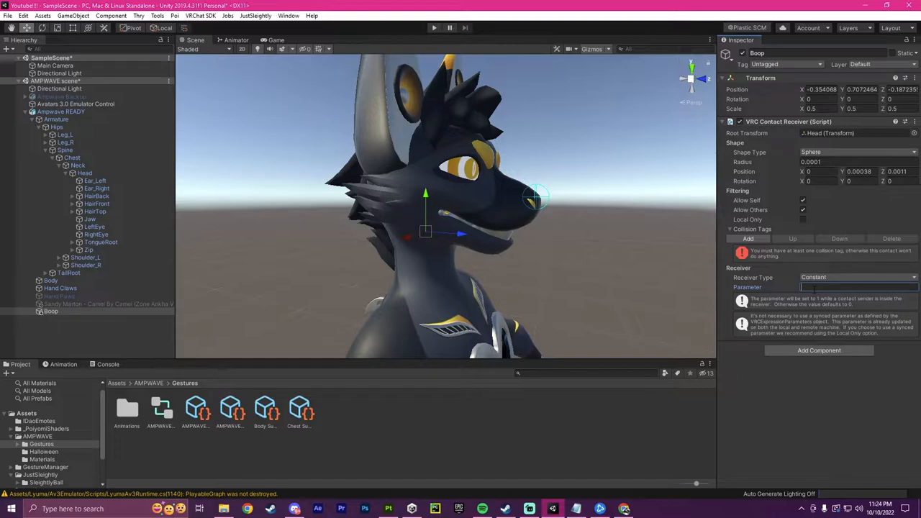
{"action": "type", "text": "Boop"}
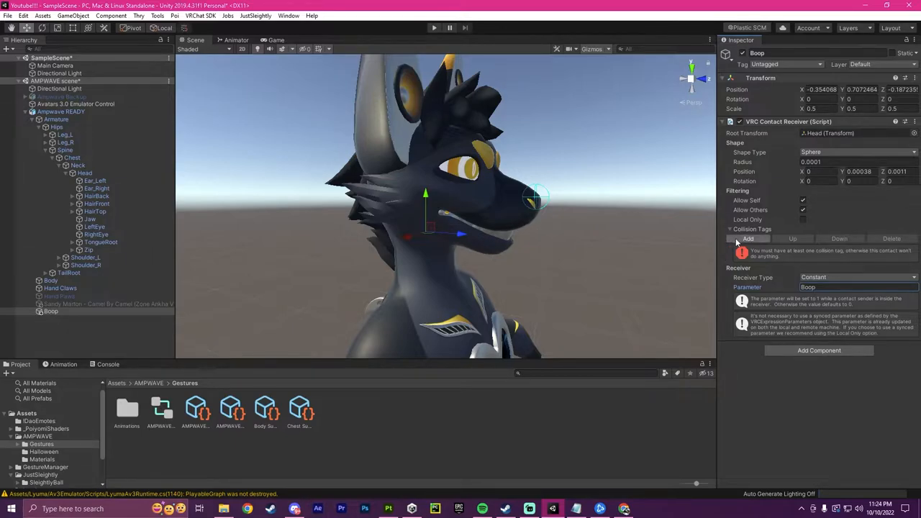
Add two collision tag entries to the receiver and set the first tag's kind.
{"action": "left_click", "coordinate": [748, 239]}
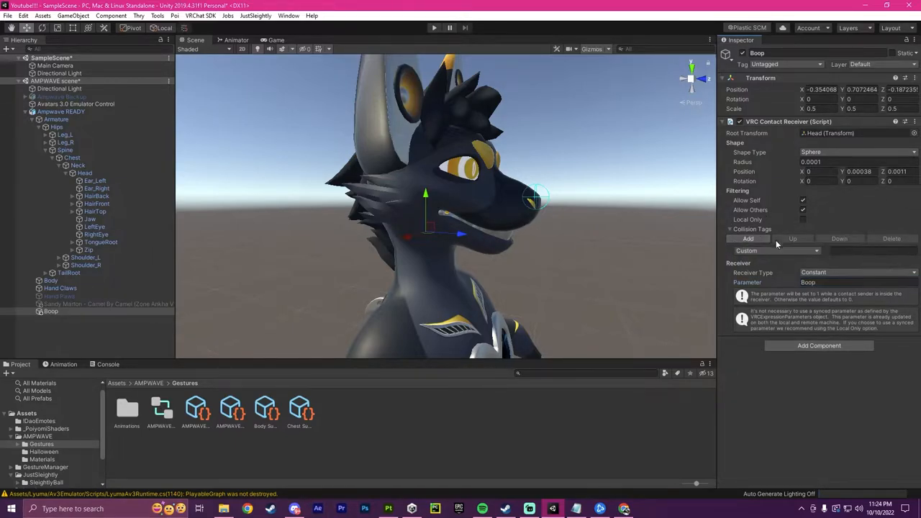
{"action": "left_click", "coordinate": [748, 239]}
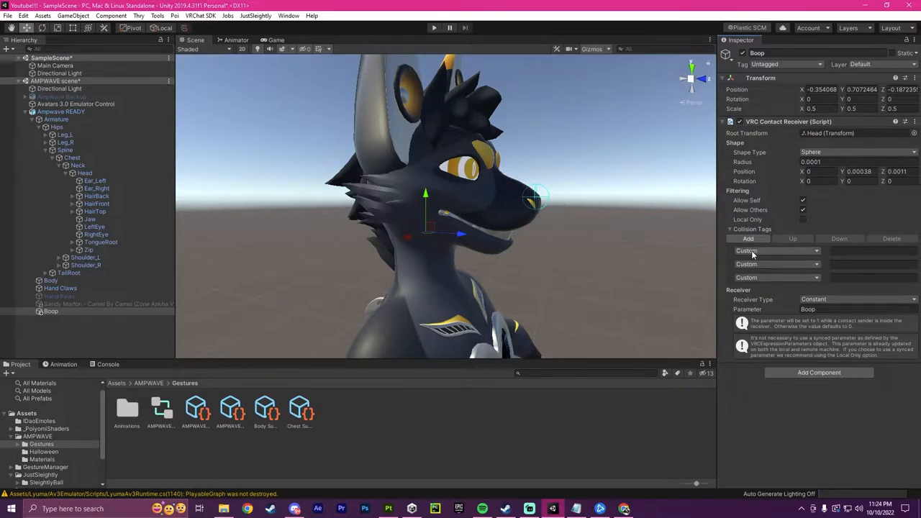
{"action": "left_click", "coordinate": [776, 250]}
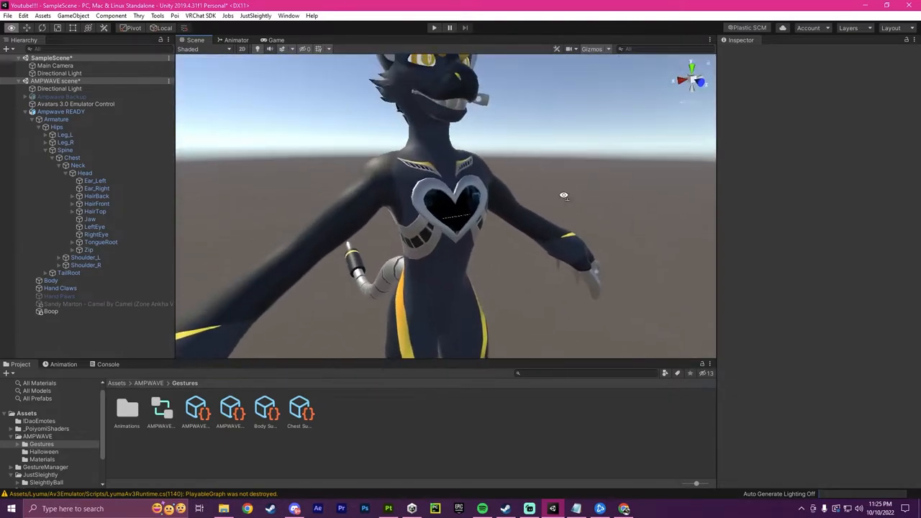
Create and save a new animation clip named BoopOn on the avatar.
{"action": "left_click", "coordinate": [63, 364]}
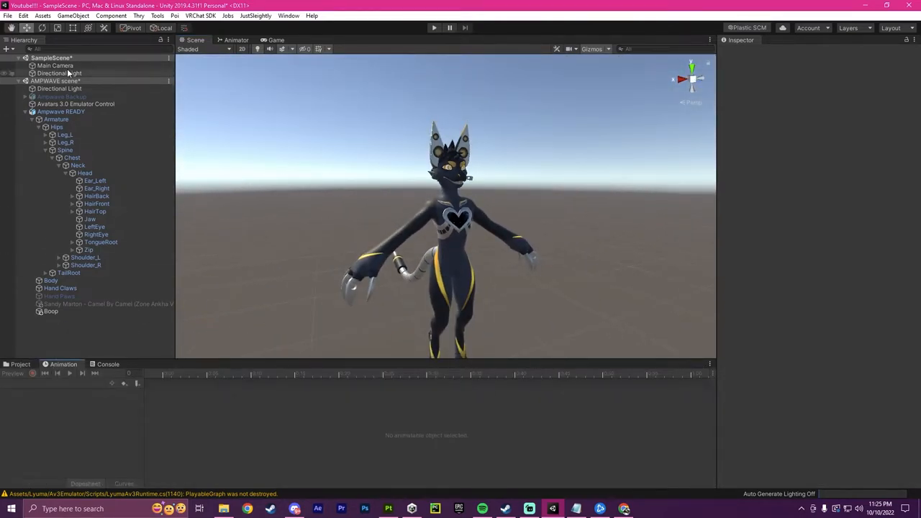
{"action": "left_click", "coordinate": [61, 112]}
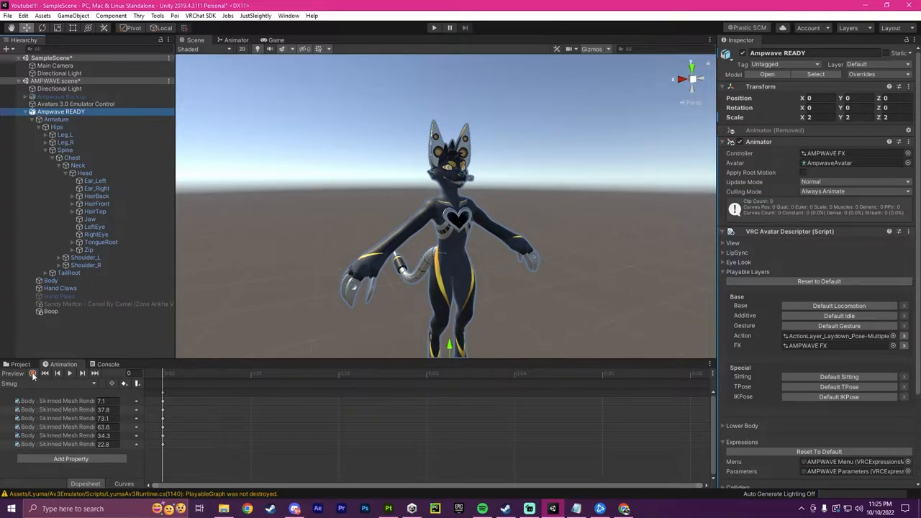
{"action": "left_click", "coordinate": [9, 383]}
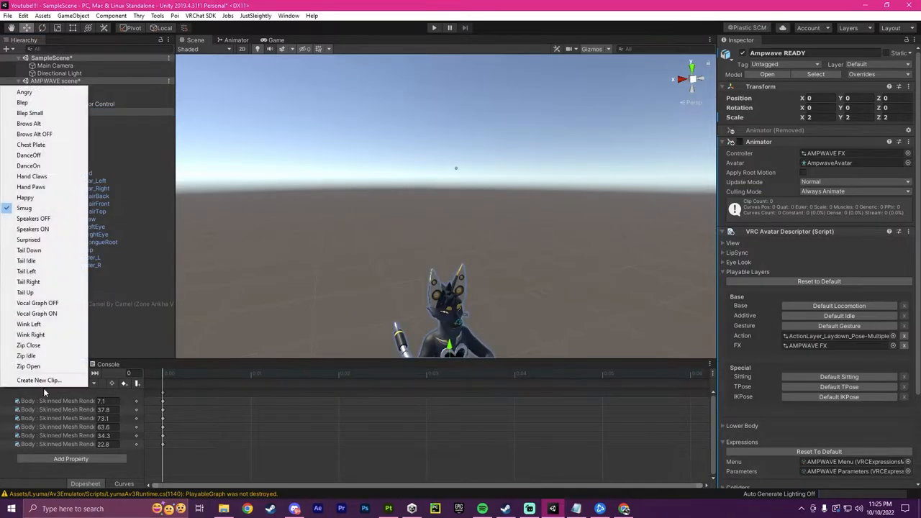
{"action": "left_click", "coordinate": [37, 380]}
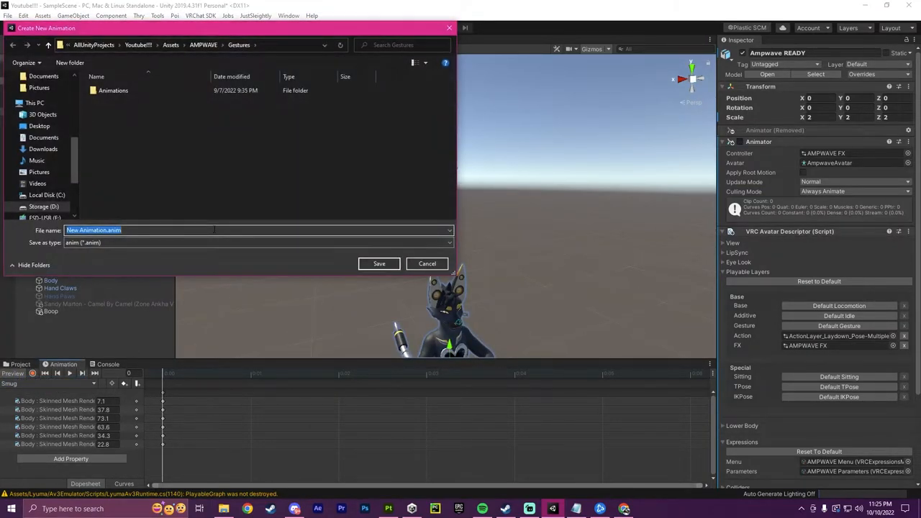
{"action": "type", "text": "BoopOn"}
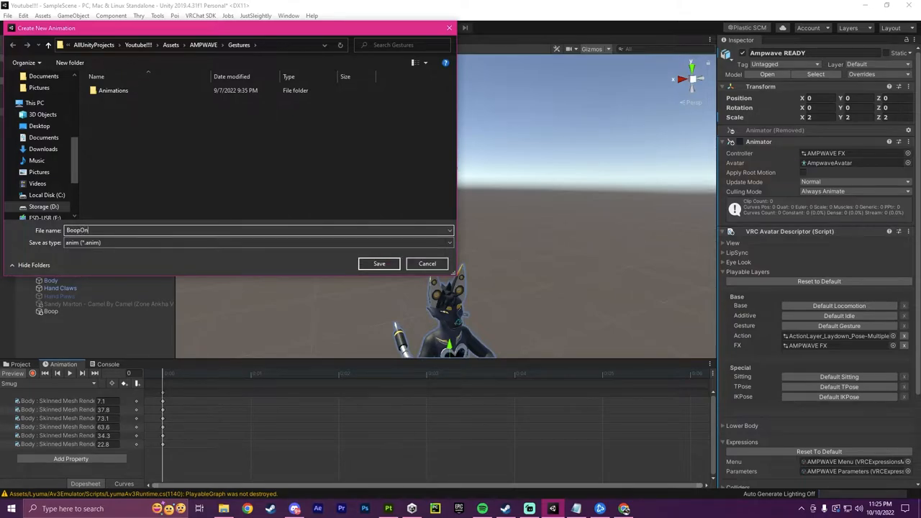
{"action": "left_click", "coordinate": [379, 263]}
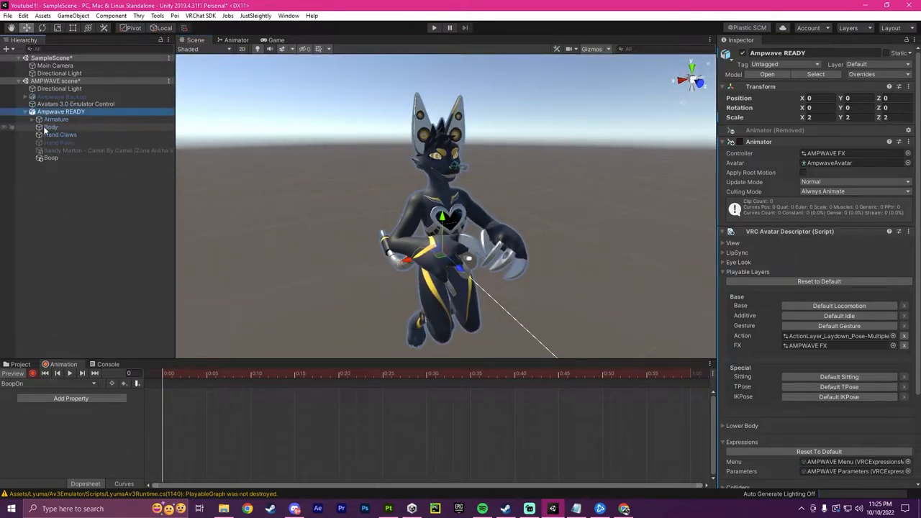
Key a raised facial blendshape on the Body mesh into the BoopOn clip.
{"action": "left_click", "coordinate": [52, 127]}
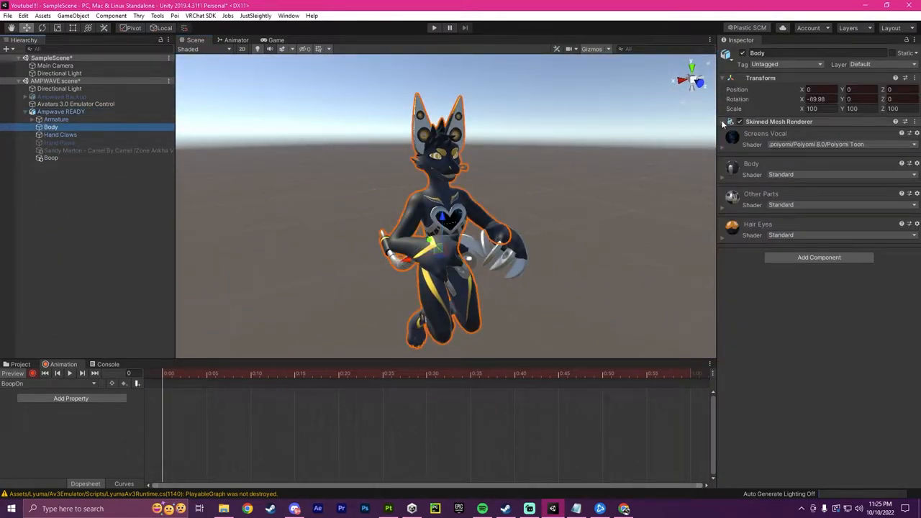
{"action": "left_click", "coordinate": [723, 121]}
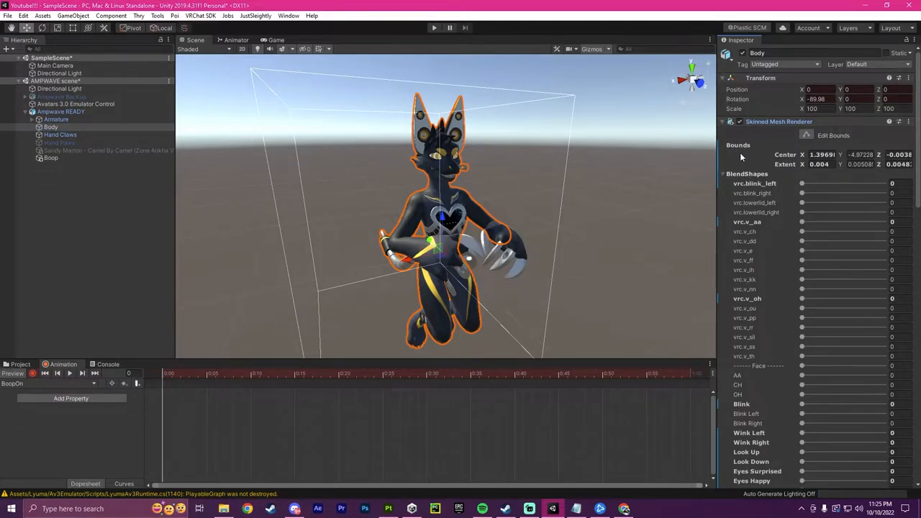
{"action": "scroll", "scroll_direction": "down", "scroll_amount": 3}
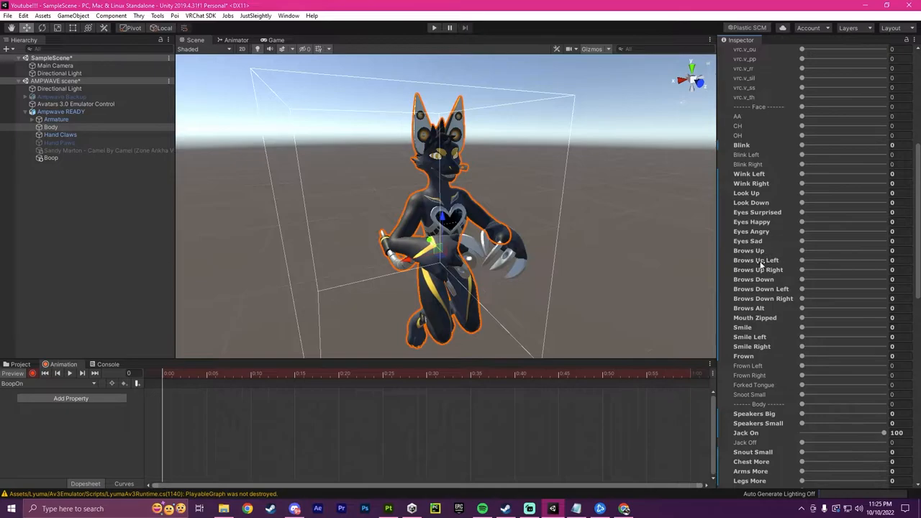
{"action": "mouse_move", "coordinate": [786, 229]}
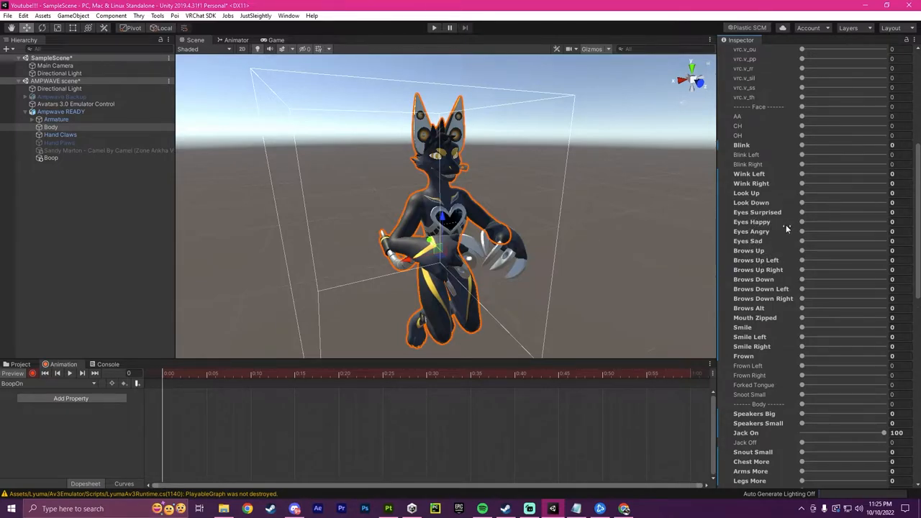
{"action": "left_click_drag", "start_coordinate": [802, 221], "coordinate": [873, 222]}
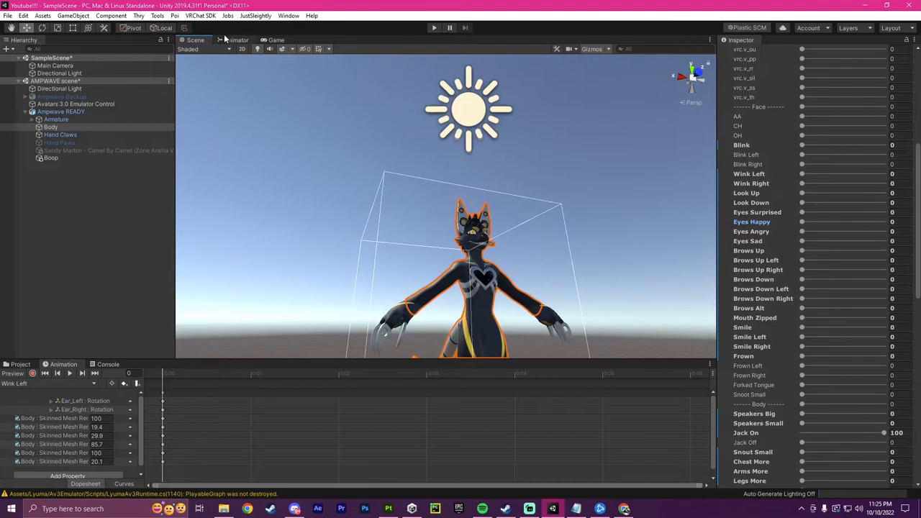
Add a Boop parameter to the FX animator and a new Boop Animation layer.
{"action": "left_click", "coordinate": [239, 40]}
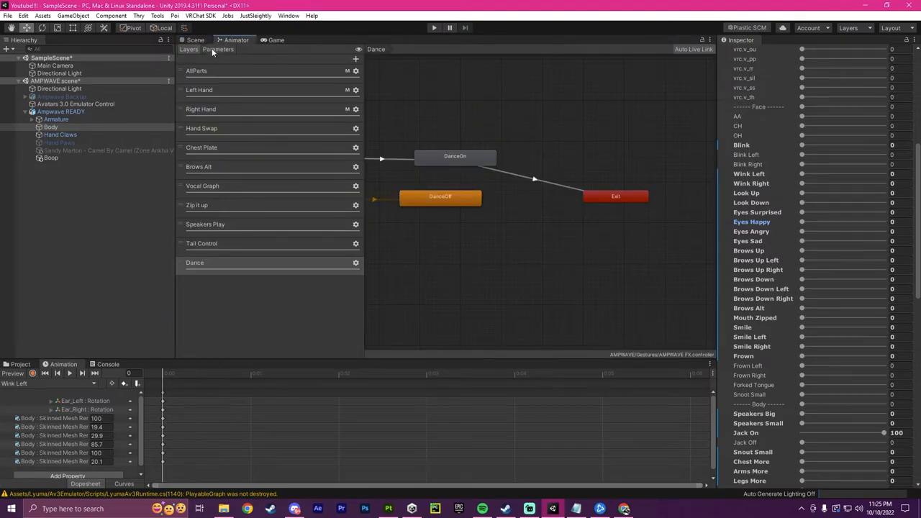
{"action": "left_click", "coordinate": [218, 49]}
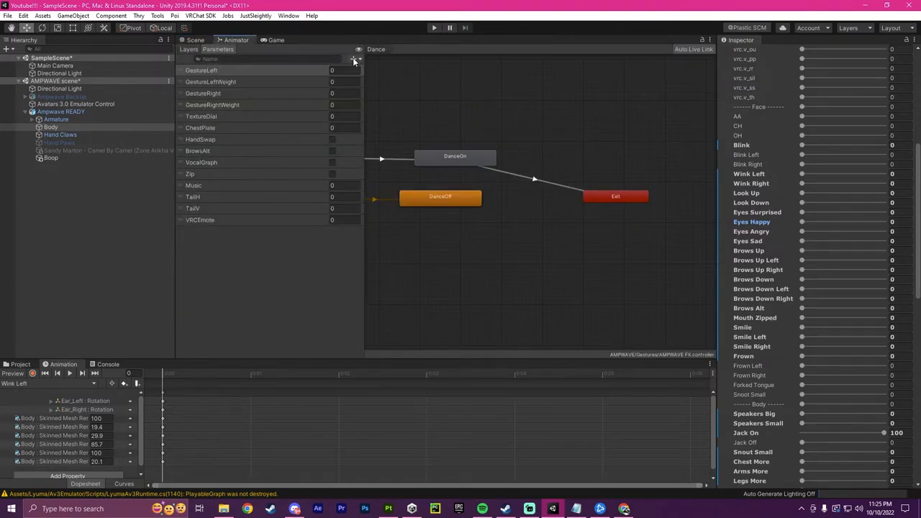
{"action": "left_click", "coordinate": [354, 59]}
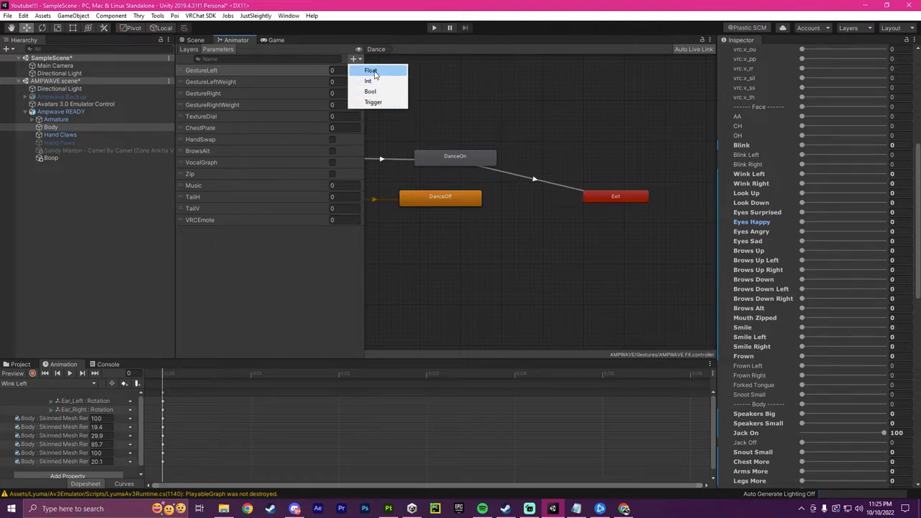
{"action": "left_click", "coordinate": [371, 70]}
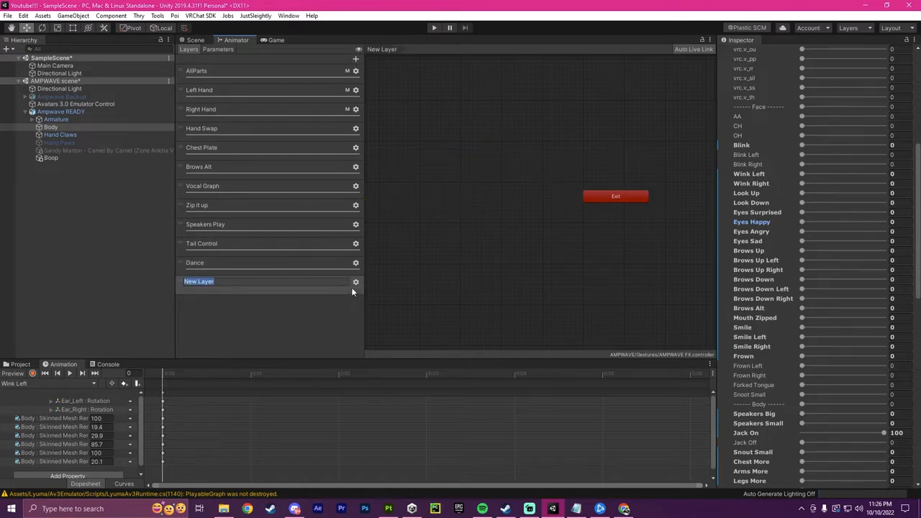
{"action": "type", "text": "Boop Animation"}
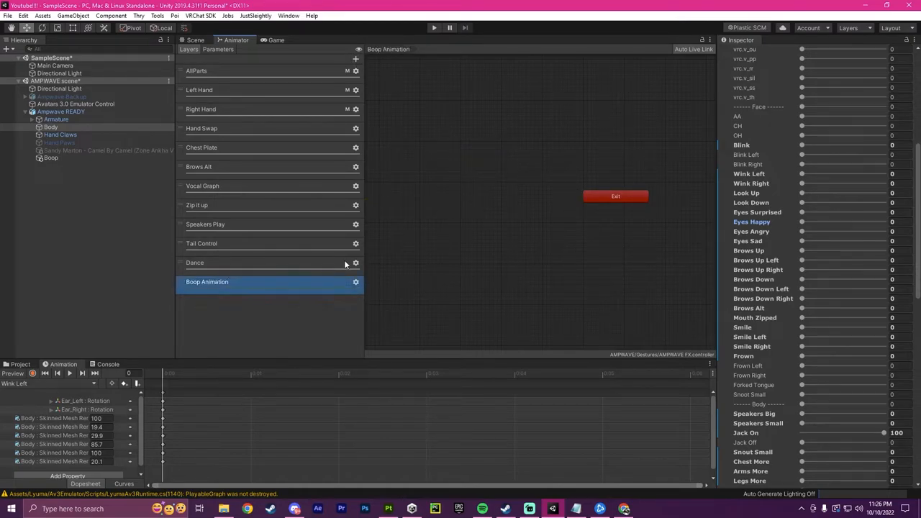
{"action": "left_click", "coordinate": [354, 281]}
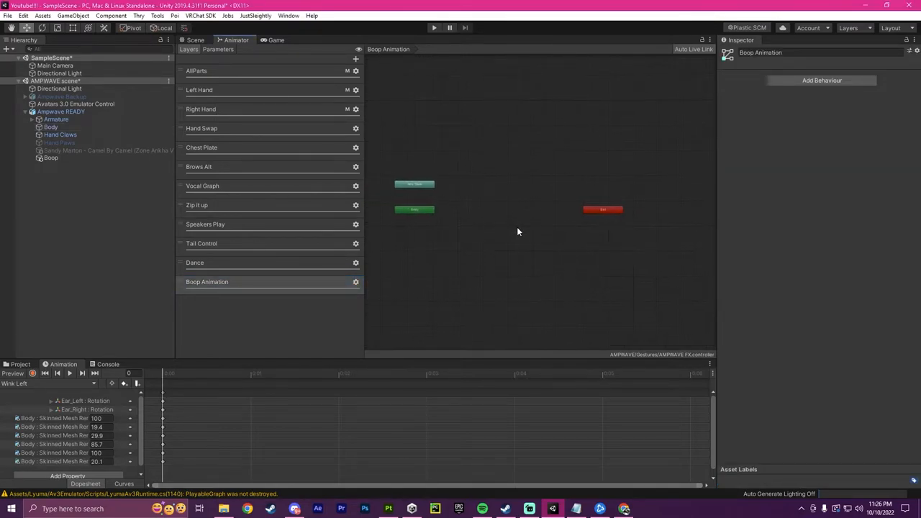
Create Empty, Boop Activated and Boop Deactivated states in the layer.
{"action": "right_click", "coordinate": [517, 232]}
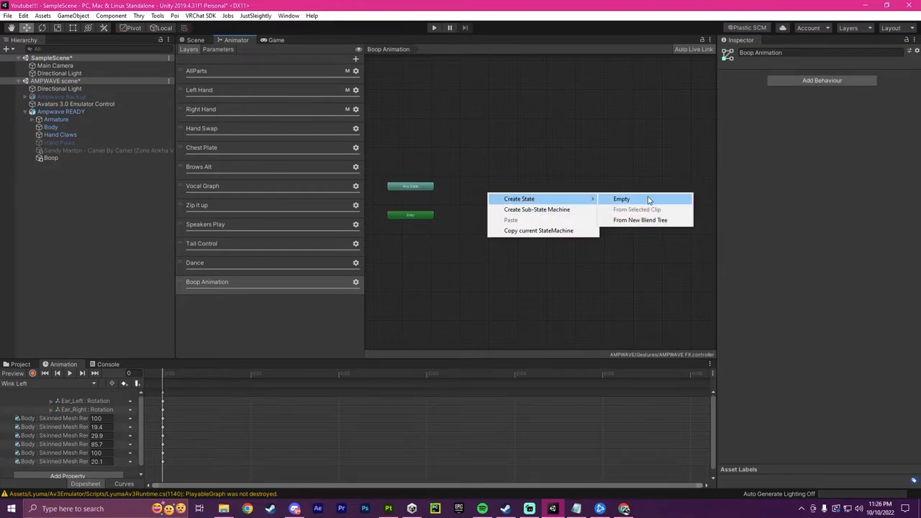
{"action": "left_click", "coordinate": [622, 199]}
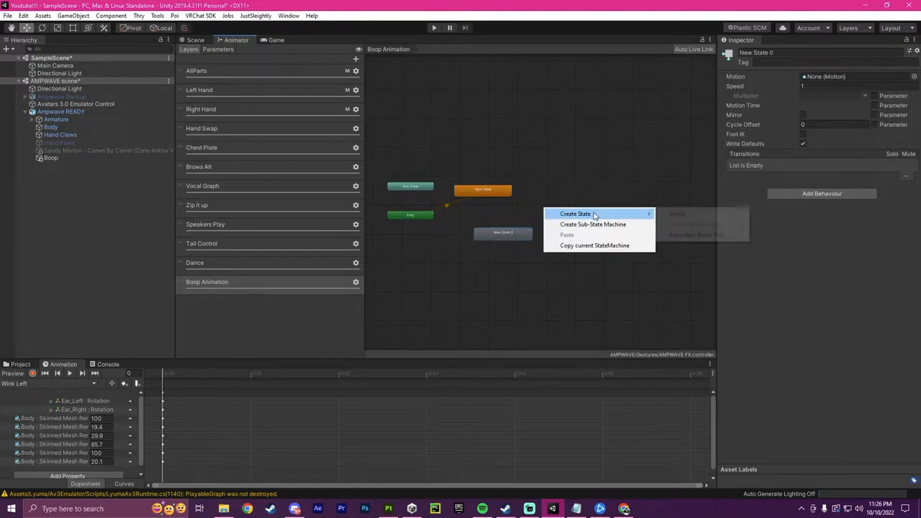
{"action": "left_click", "coordinate": [576, 213]}
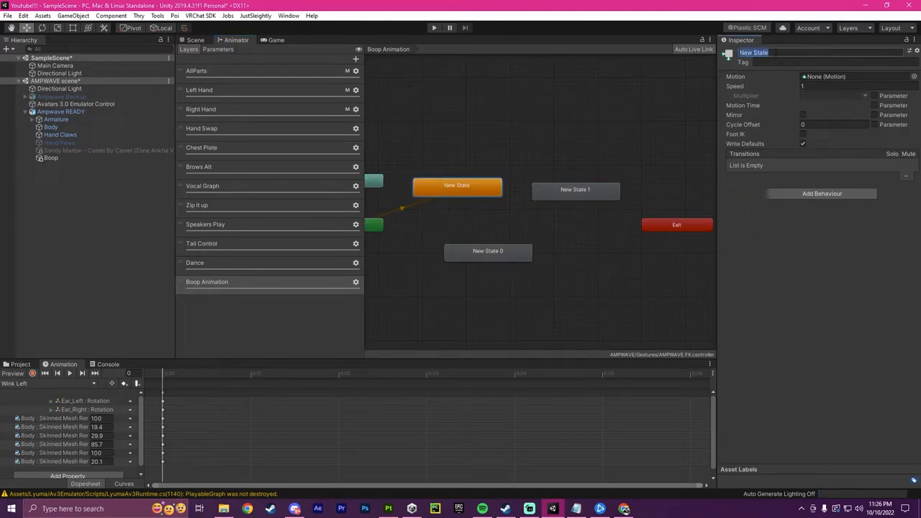
{"action": "type", "text": "Empty"}
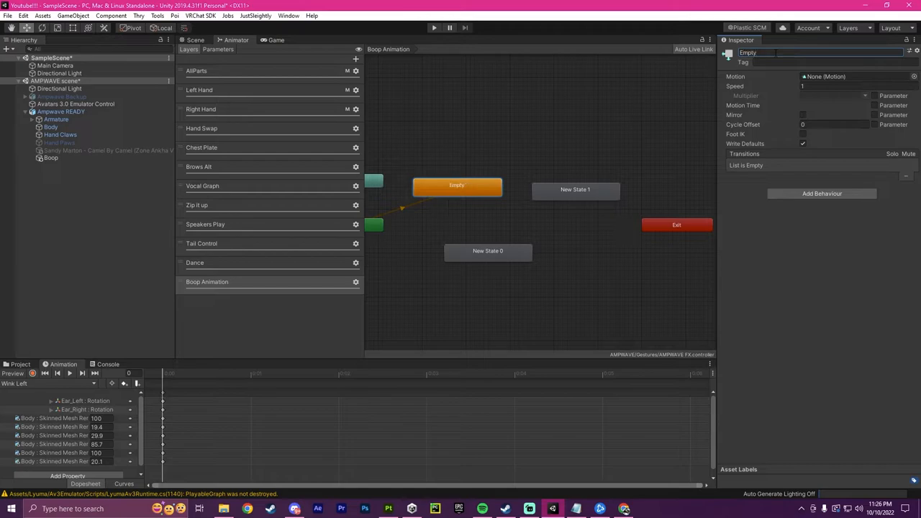
{"action": "left_click_drag", "start_coordinate": [458, 184], "coordinate": [452, 194]}
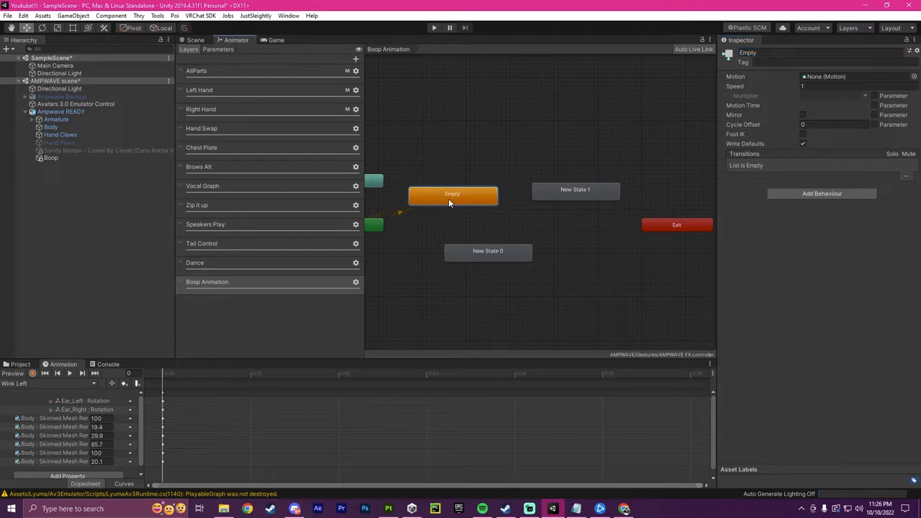
{"action": "left_click", "coordinate": [488, 250]}
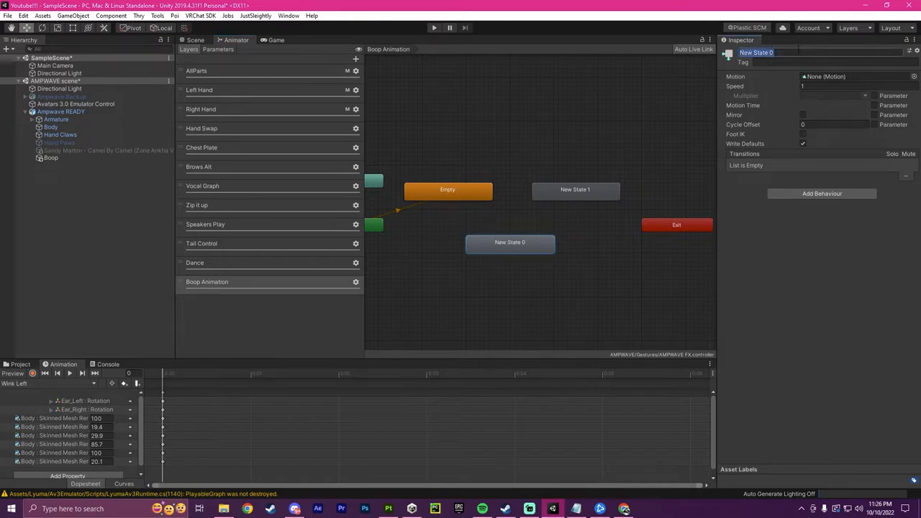
{"action": "type", "text": "On"}
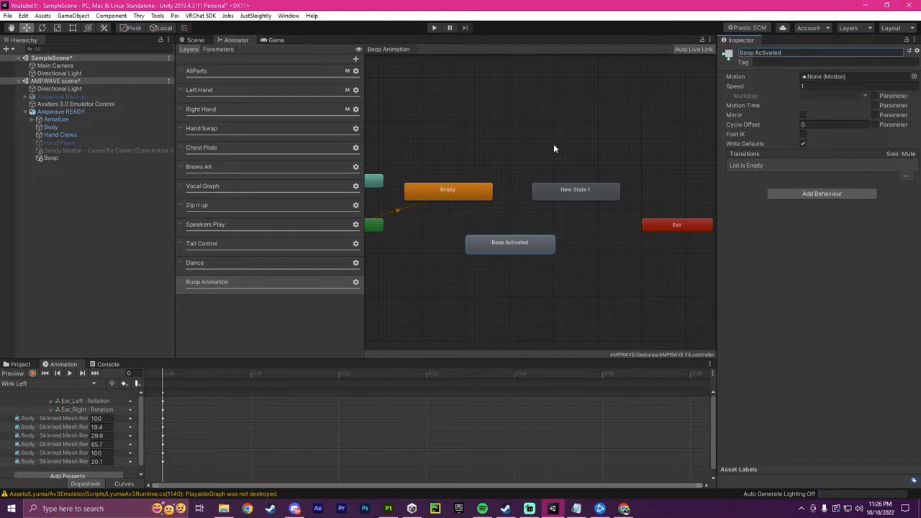
{"action": "left_click", "coordinate": [575, 190]}
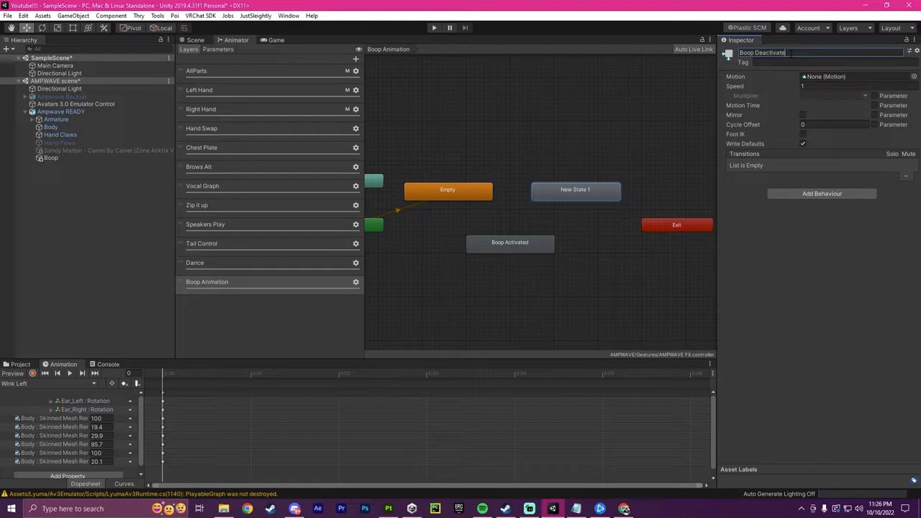
Chain transitions Empty → Boop Activated → Boop Deactivated → Exit.
{"action": "right_click", "coordinate": [446, 190]}
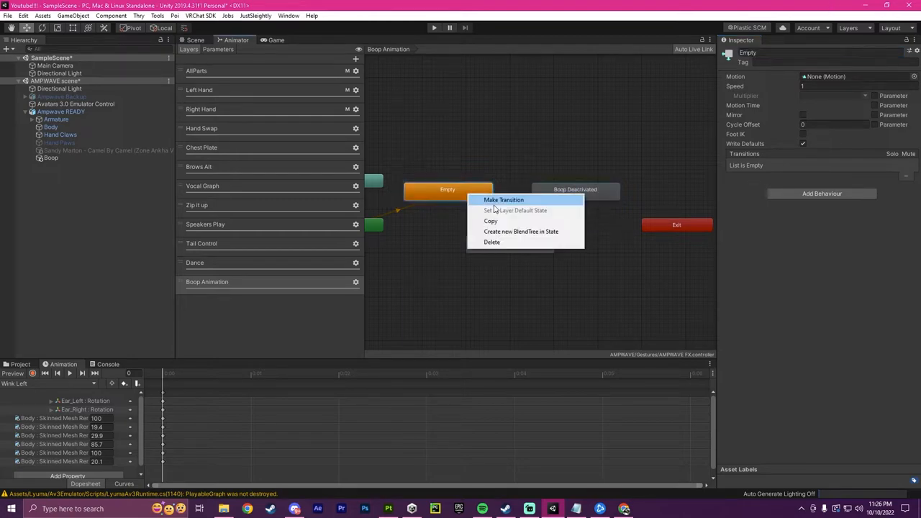
{"action": "left_click", "coordinate": [504, 200]}
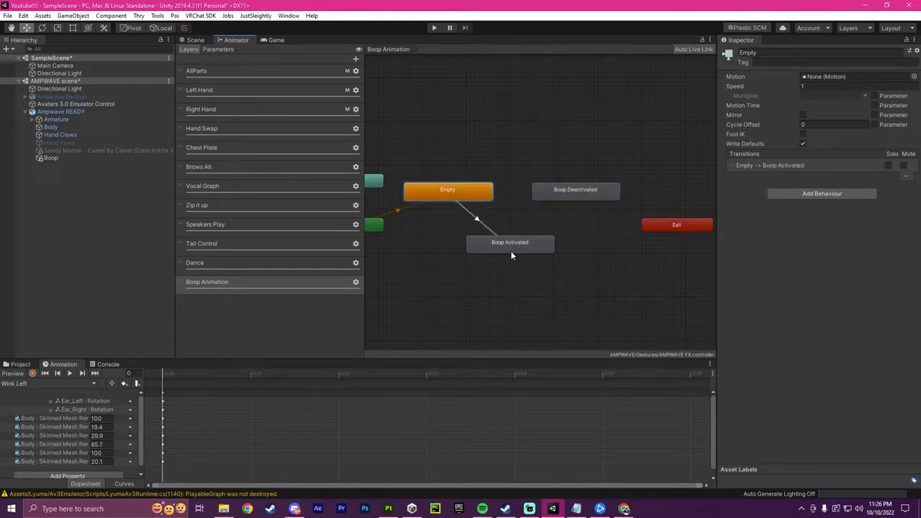
{"action": "left_click", "coordinate": [509, 242]}
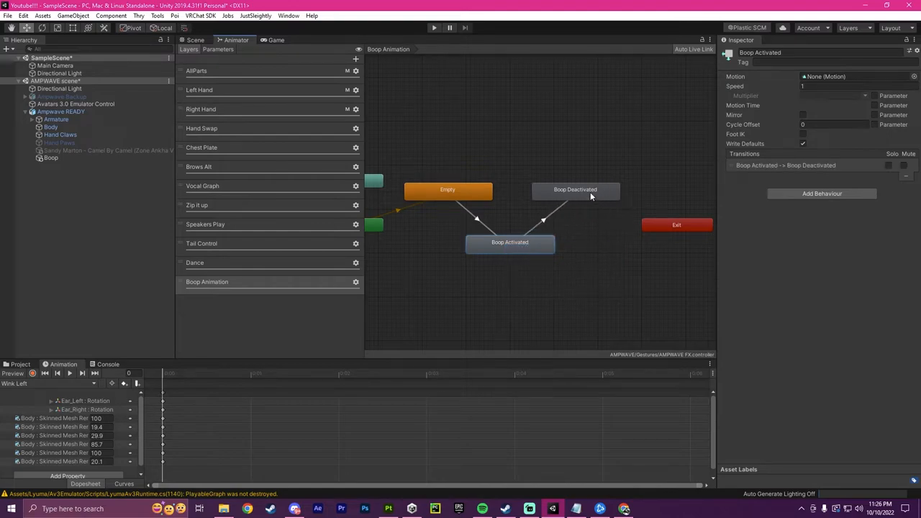
{"action": "left_click", "coordinate": [576, 190]}
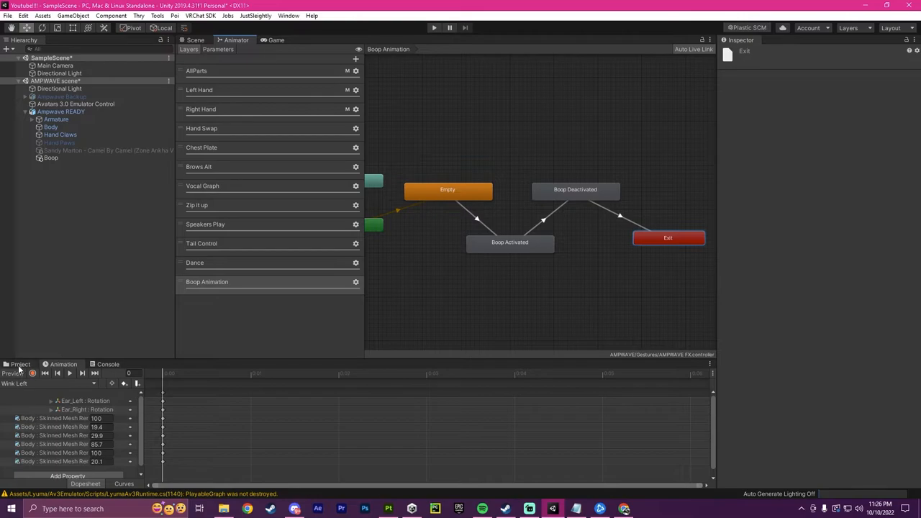
Assign the BoopOn clip to Boop Activated and BoopOff to Boop Deactivated.
{"action": "left_click", "coordinate": [334, 410]}
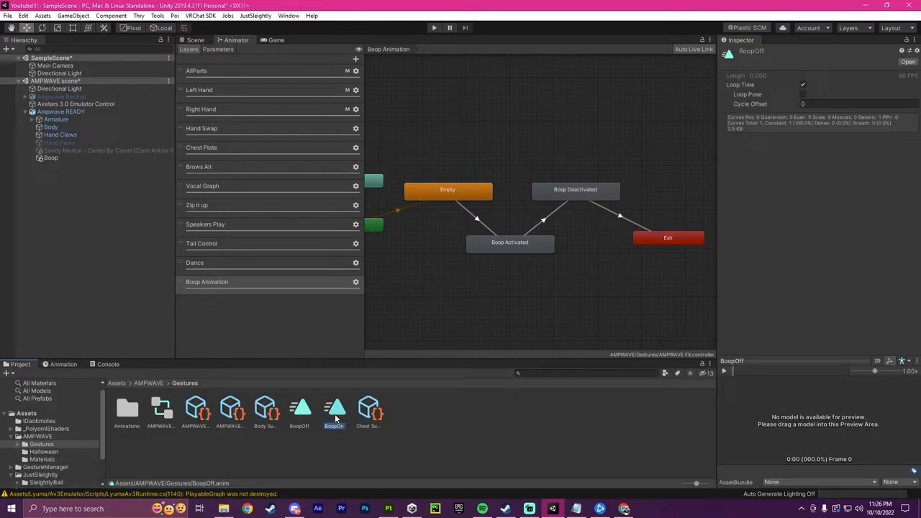
{"action": "left_click", "coordinate": [509, 242]}
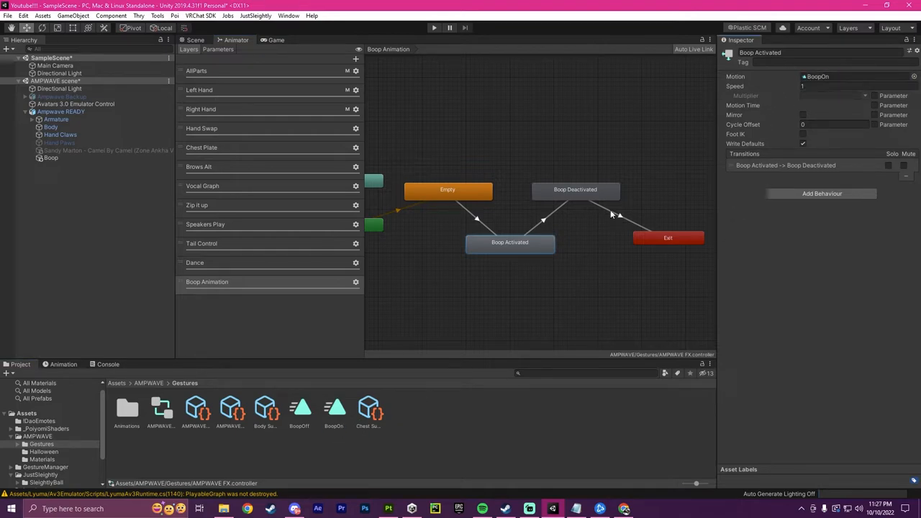
{"action": "left_click", "coordinate": [576, 190]}
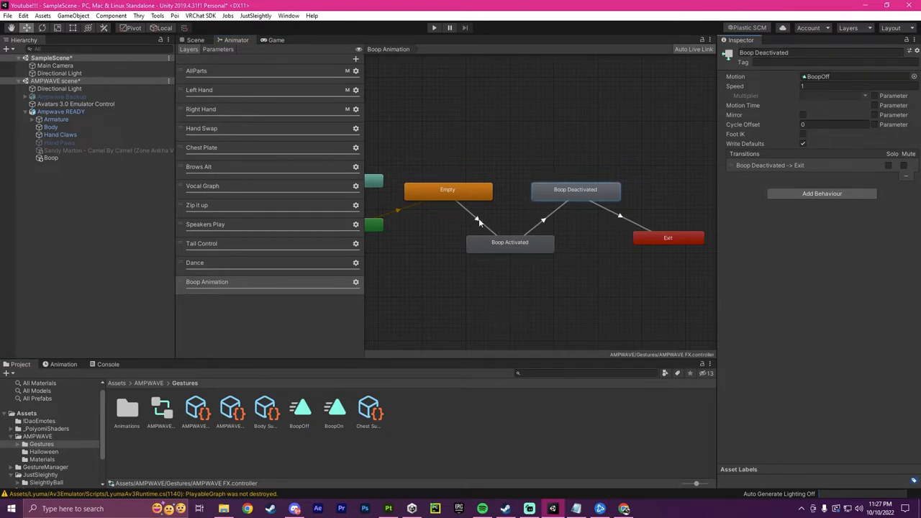
Condition the Empty → Boop Activated transition on Boop greater than 0.1.
{"action": "left_click", "coordinate": [478, 219]}
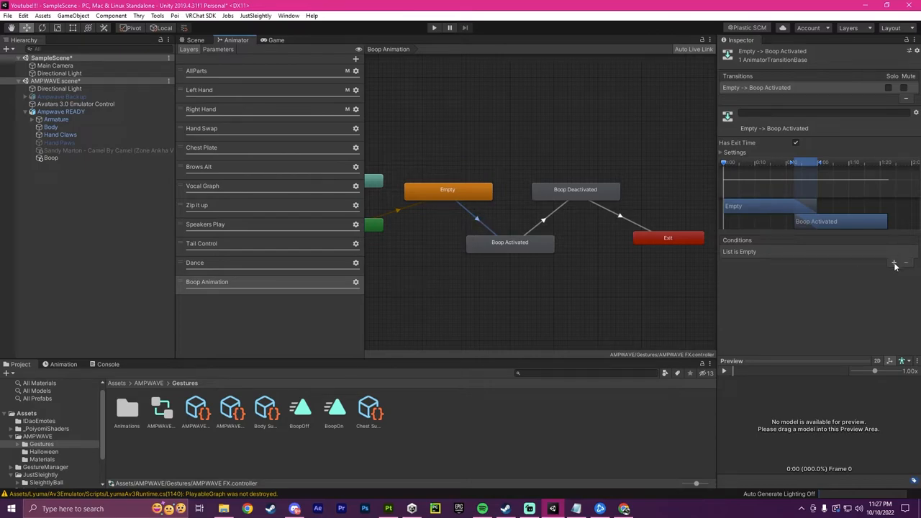
{"action": "left_click", "coordinate": [894, 262]}
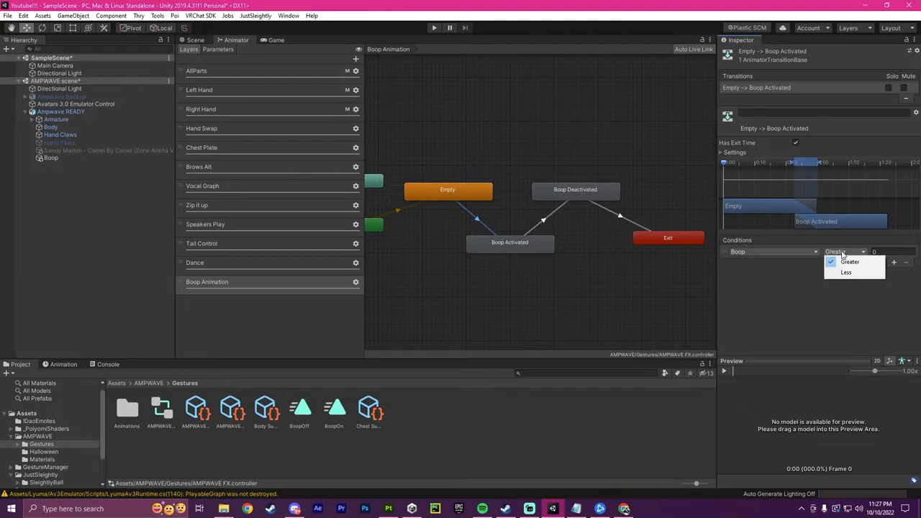
{"action": "left_click", "coordinate": [875, 250]}
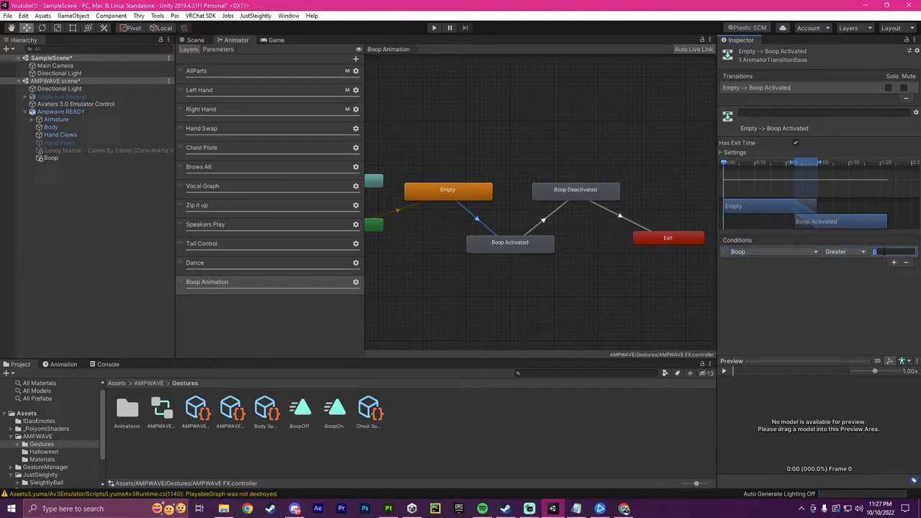
{"action": "type", "text": "0.1"}
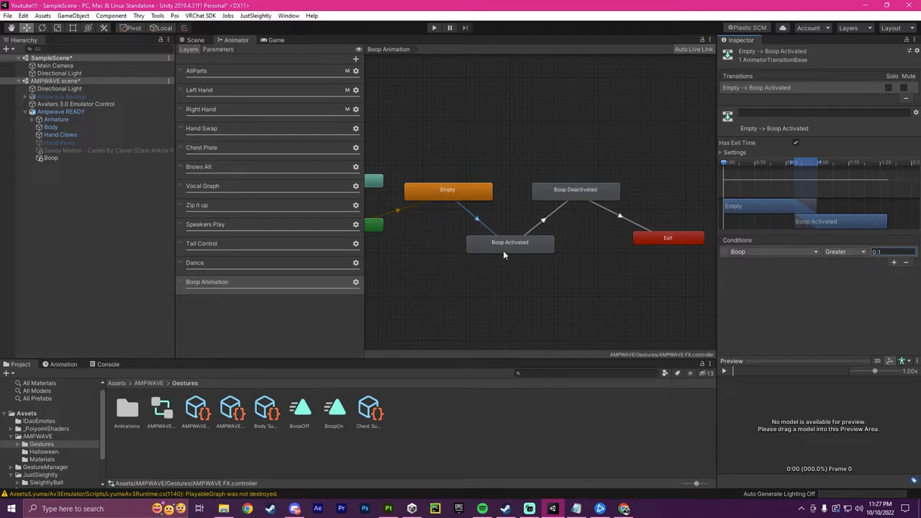
Condition the transition into Boop Deactivated on Boop being less.
{"action": "left_click", "coordinate": [510, 242]}
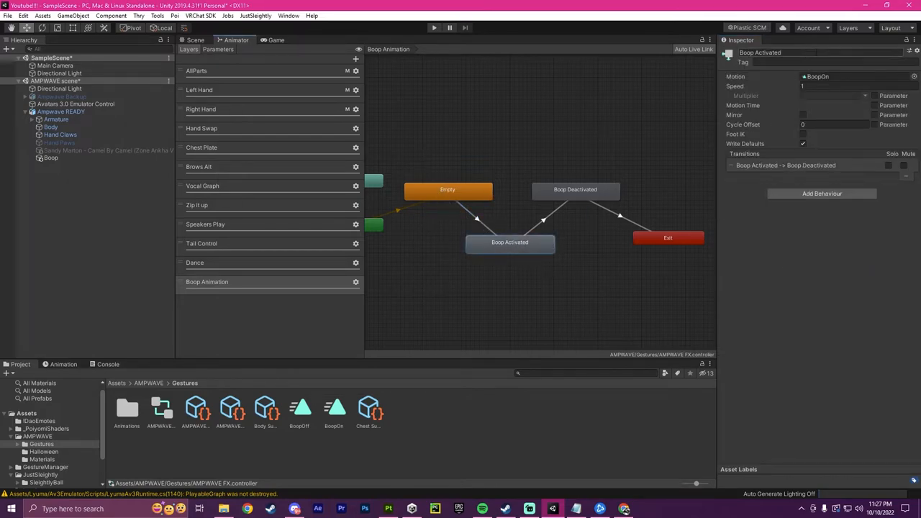
{"action": "left_click", "coordinate": [544, 219]}
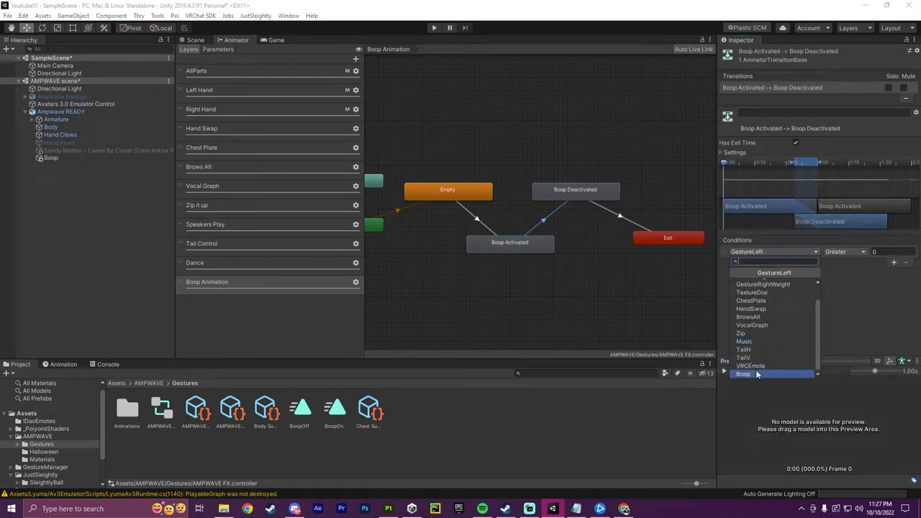
{"action": "left_click", "coordinate": [742, 374]}
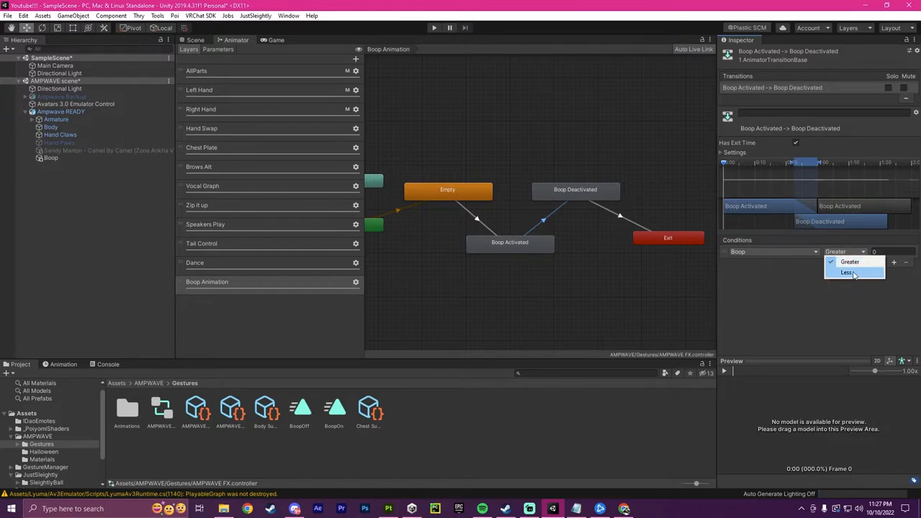
{"action": "left_click", "coordinate": [847, 272]}
{"action": "type", "text": ".1"}
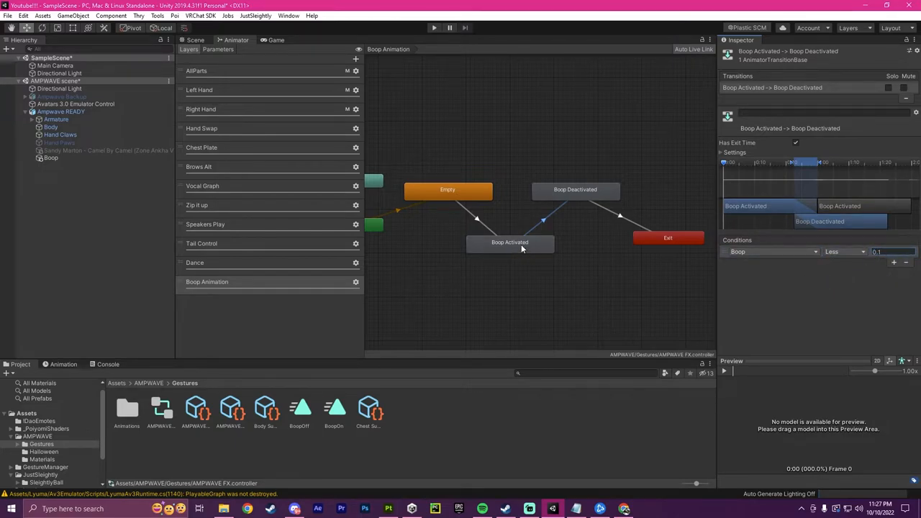
Condition the Boop Deactivated → Exit transition on Boop less than 0.1.
{"action": "left_click", "coordinate": [576, 190]}
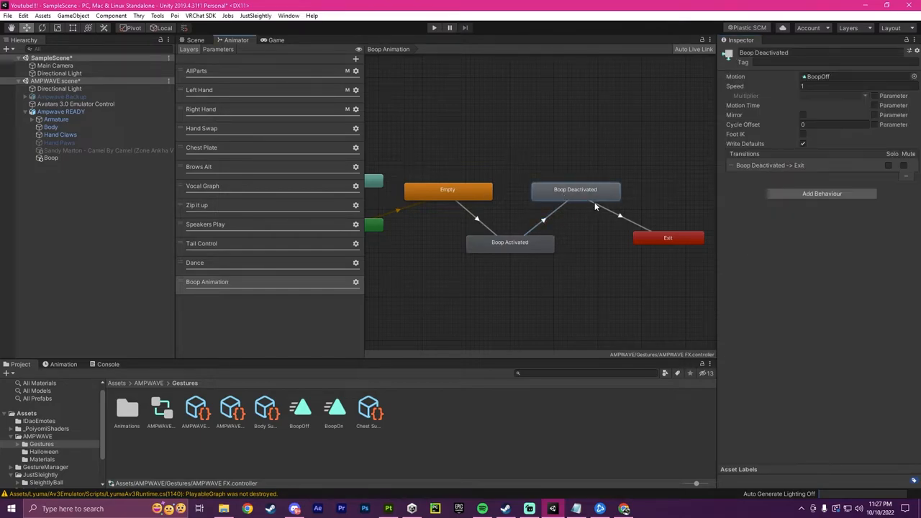
{"action": "left_click", "coordinate": [619, 216]}
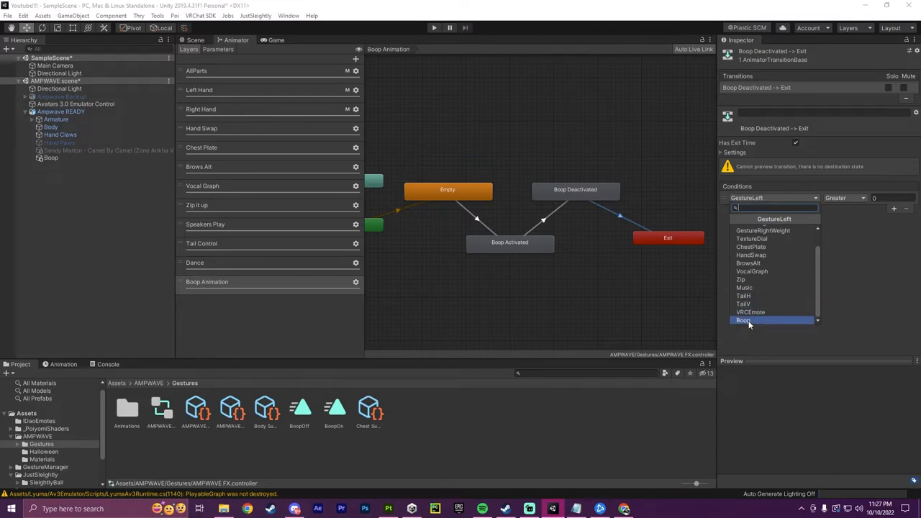
{"action": "left_click", "coordinate": [744, 319]}
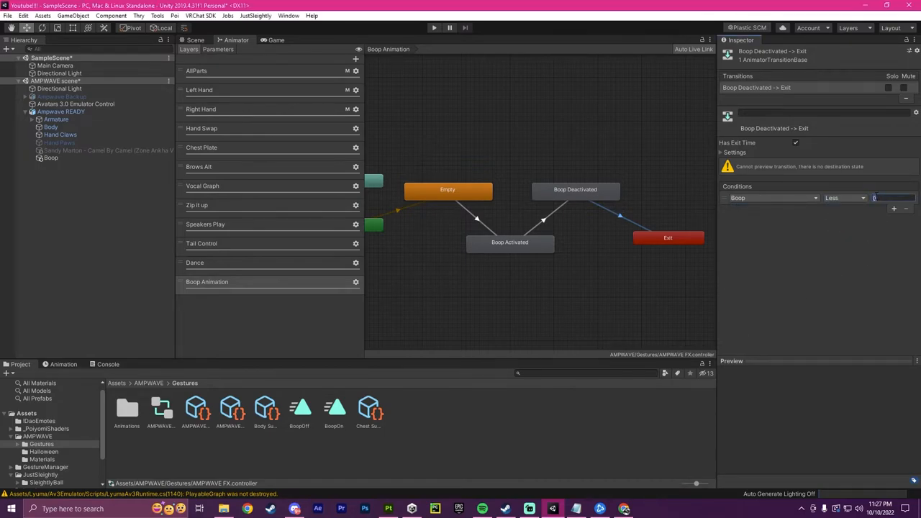
{"action": "type", "text": "0.1"}
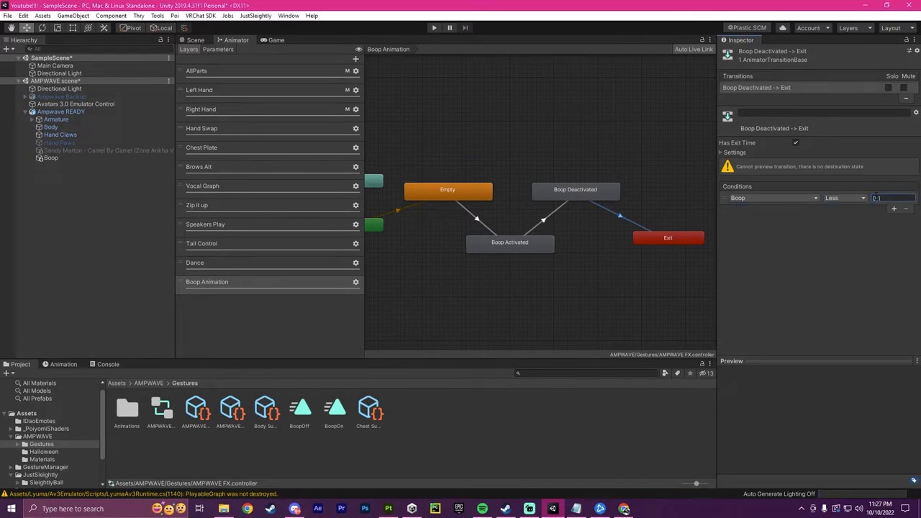
Review Exit Time and Transition Duration settings on the three boop transitions.
{"action": "left_click", "coordinate": [475, 216]}
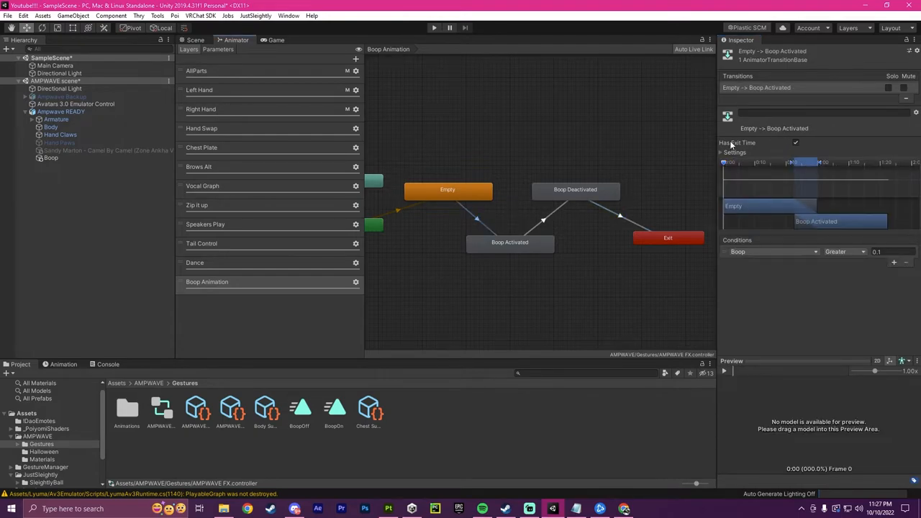
{"action": "left_click", "coordinate": [795, 143]}
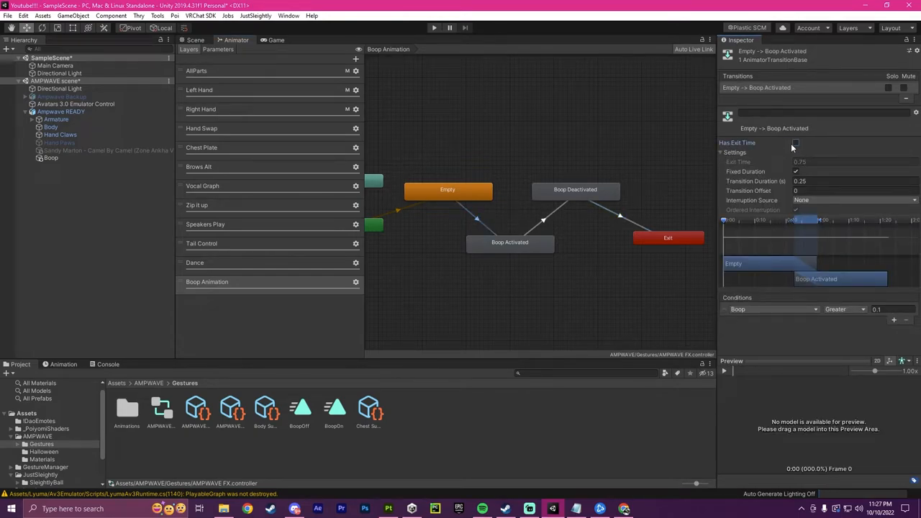
{"action": "left_click", "coordinate": [796, 142]}
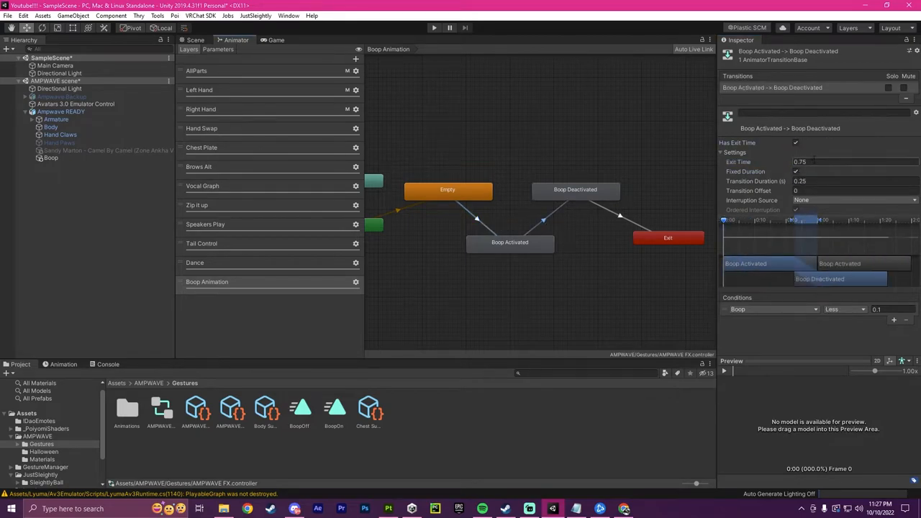
{"action": "left_click", "coordinate": [796, 143]}
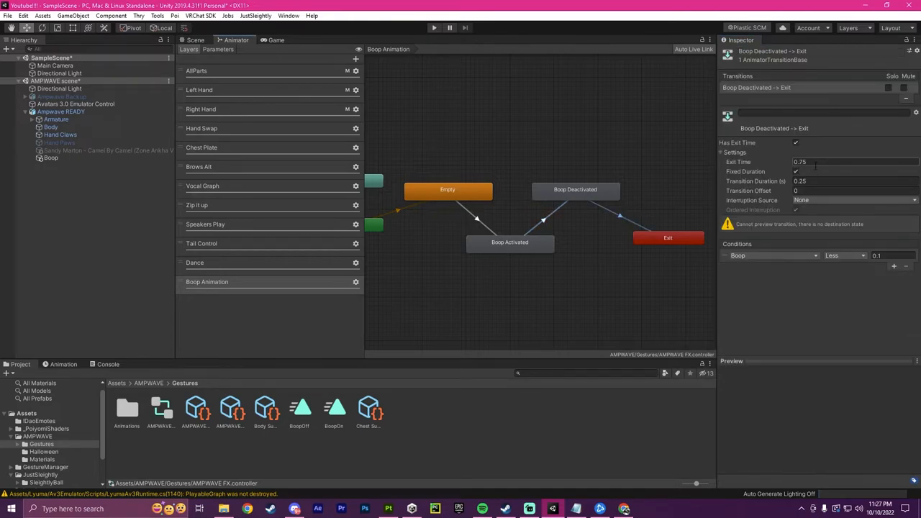
{"action": "left_click", "coordinate": [796, 143]}
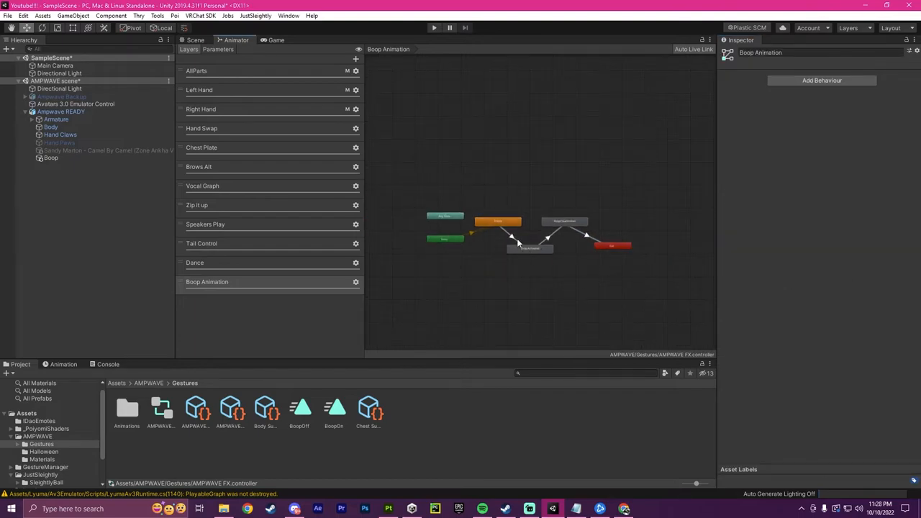
{"action": "left_click", "coordinate": [196, 40]}
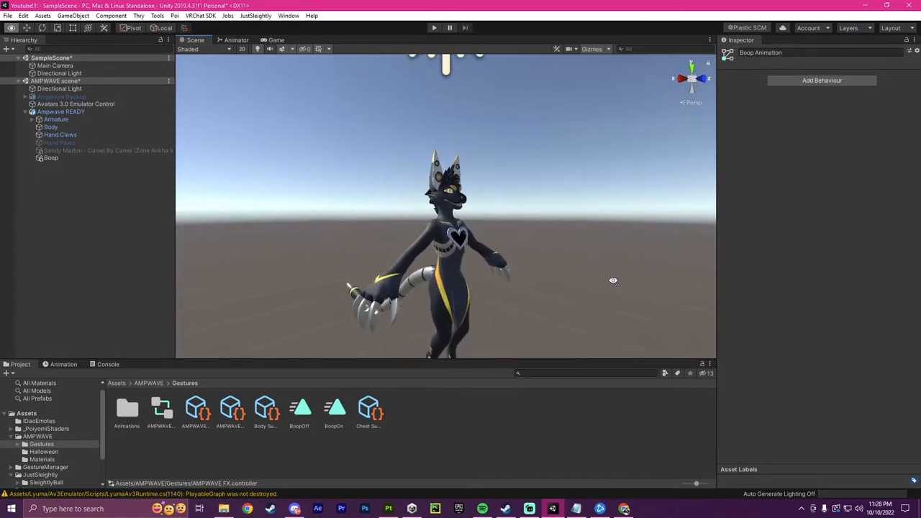
{"action": "left_click", "coordinate": [236, 40]}
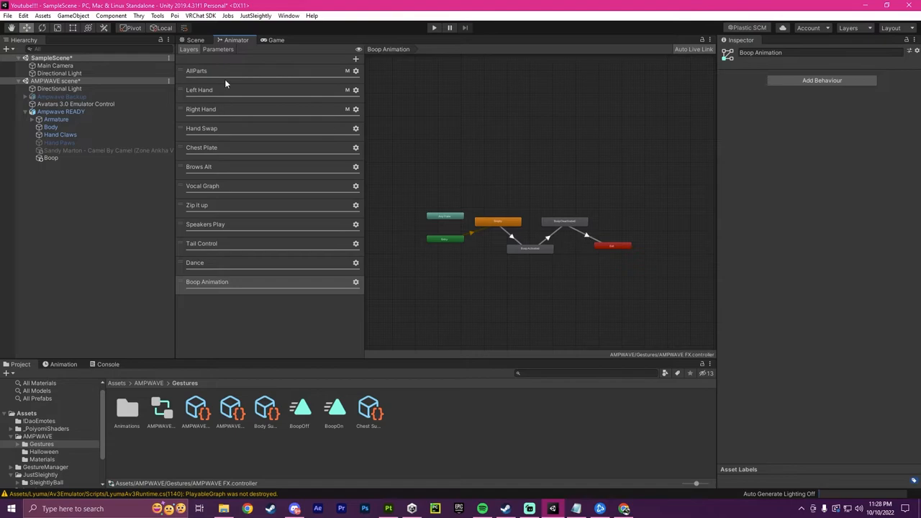
Create an empty object with a VRC Contact Sender component.
{"action": "left_click", "coordinate": [195, 40]}
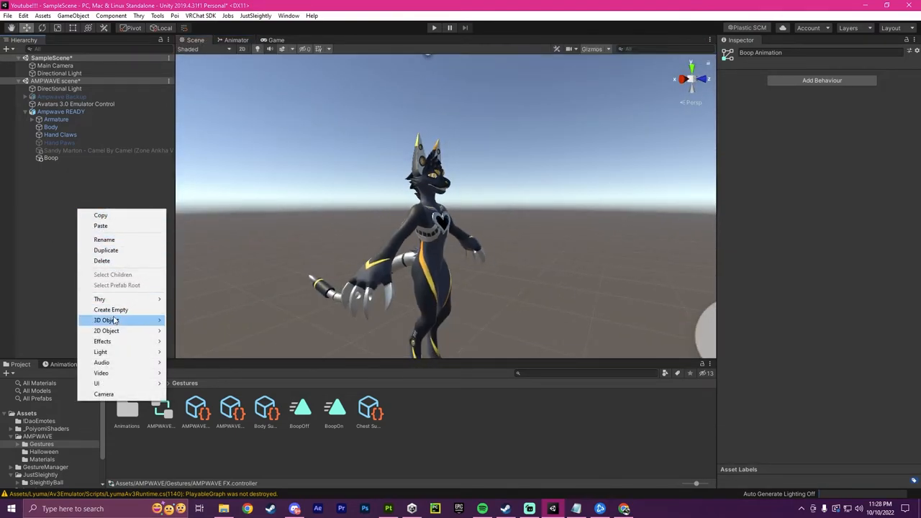
{"action": "left_click", "coordinate": [111, 309]}
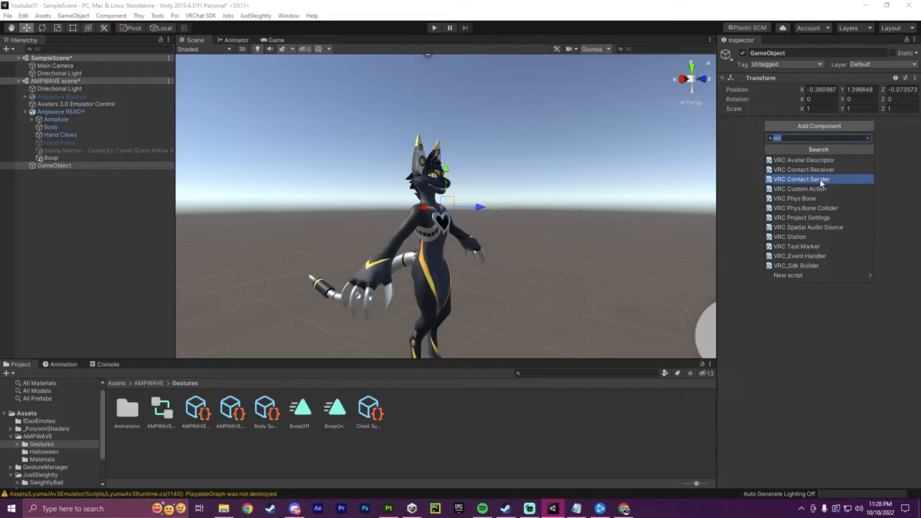
{"action": "left_click", "coordinate": [800, 179]}
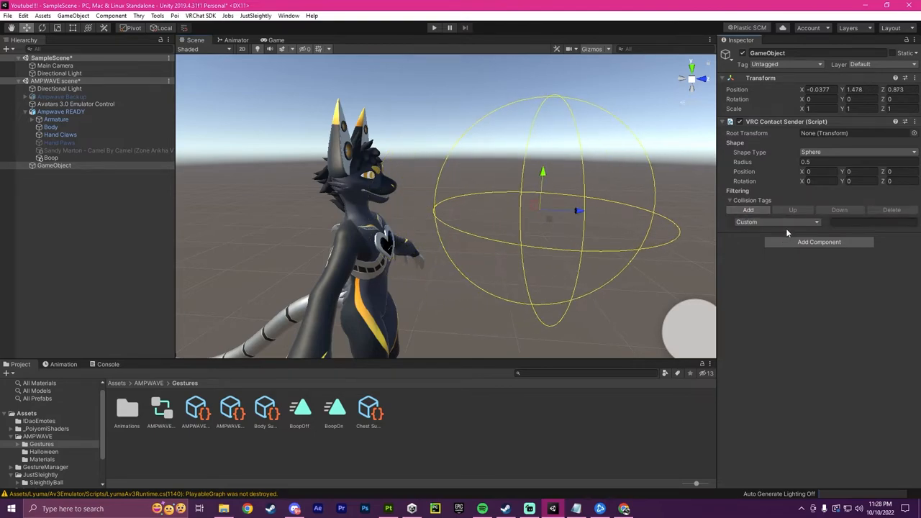
Give the sender Hand, Foot and Finger collision tags.
{"action": "left_click", "coordinate": [776, 222]}
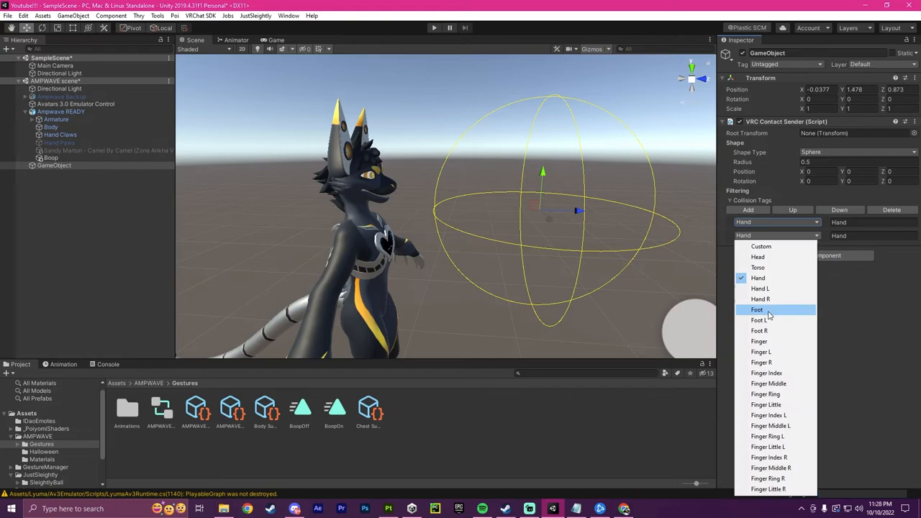
{"action": "left_click", "coordinate": [757, 309]}
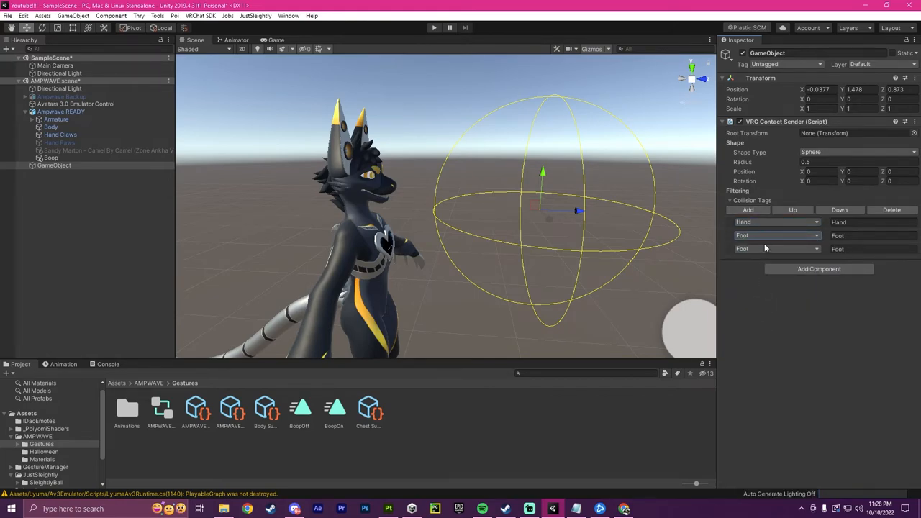
{"action": "left_click", "coordinate": [778, 236]}
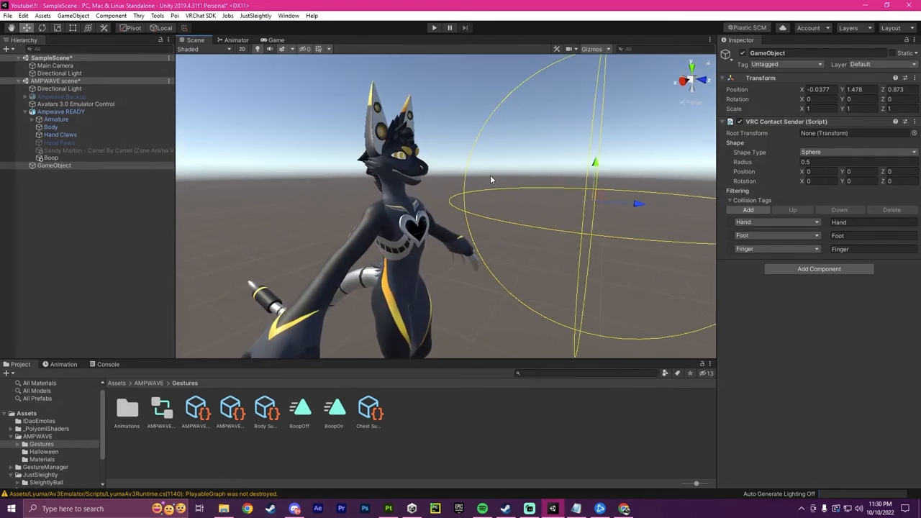
Delete the BoopOn and BoopOff states from the AllParts layer, leaving Any State, Entry and Exit.
{"action": "left_click", "coordinate": [236, 40]}
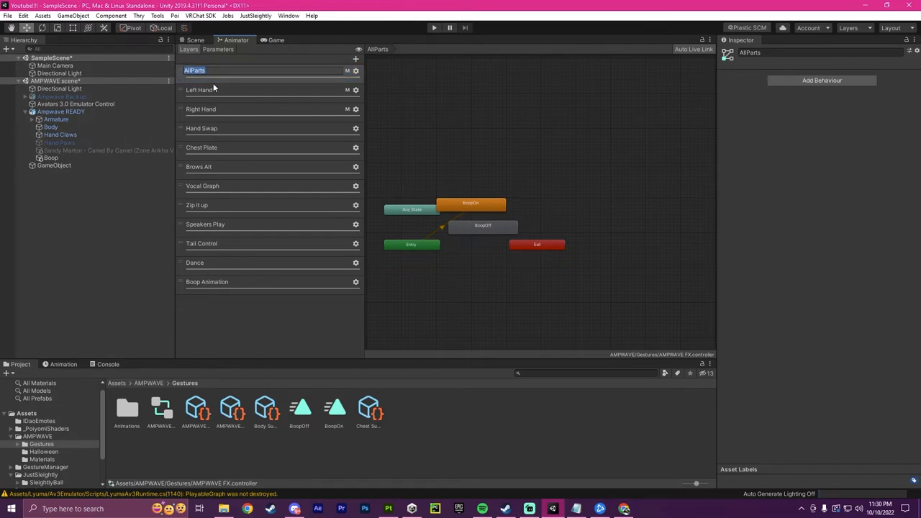
{"action": "left_click", "coordinate": [194, 69]}
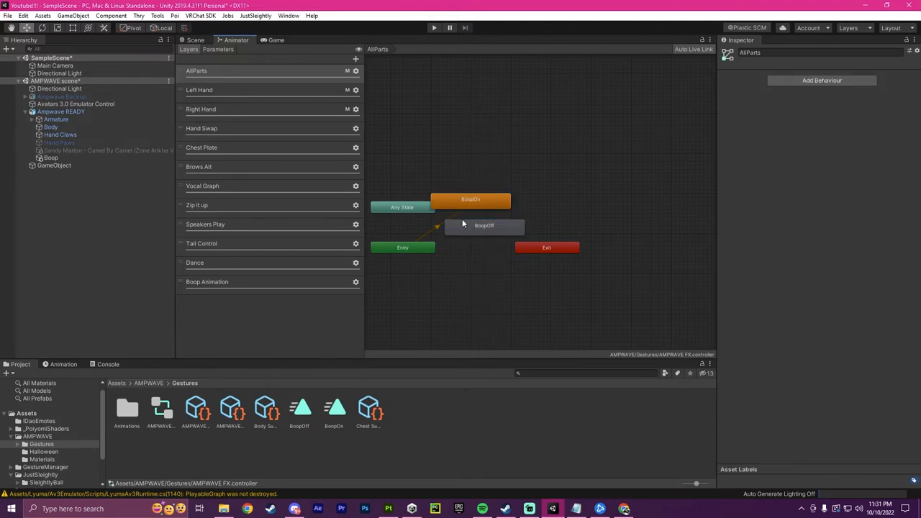
{"action": "left_click", "coordinate": [484, 224]}
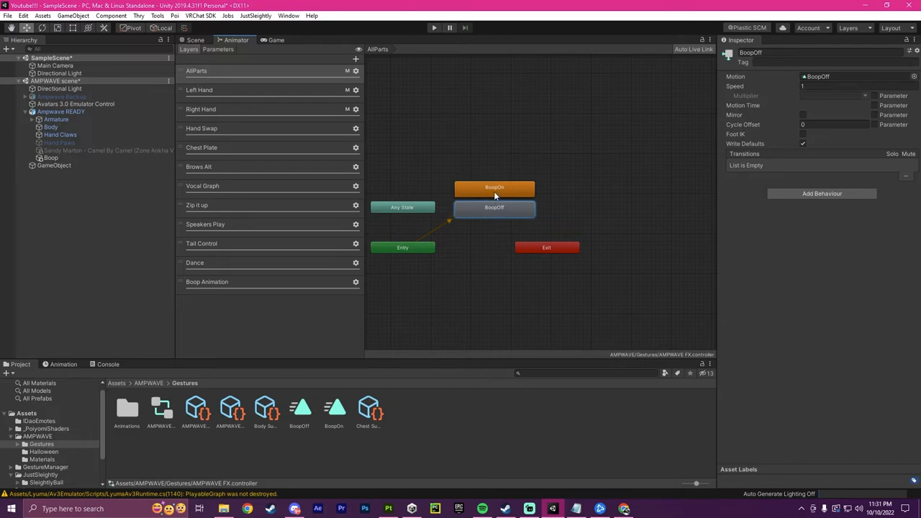
{"action": "left_click", "coordinate": [496, 187]}
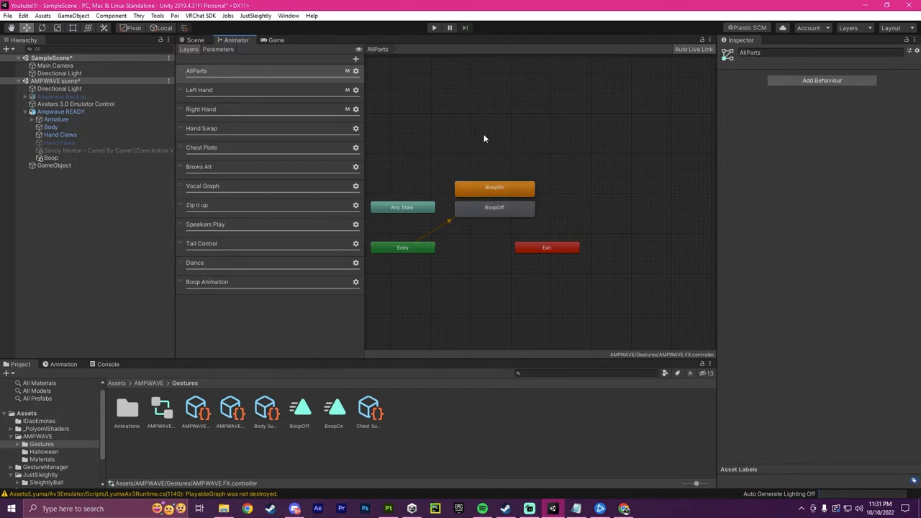
{"action": "left_click", "coordinate": [496, 187]}
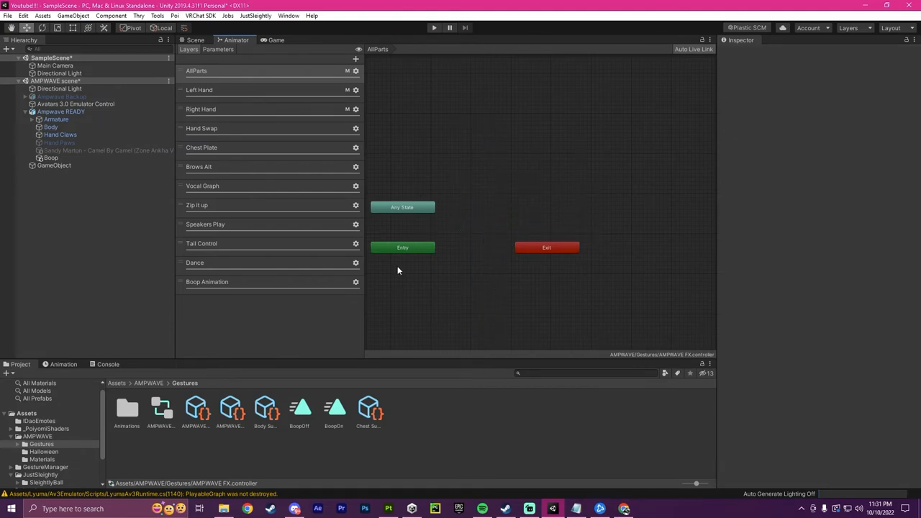
{"action": "mouse_move", "coordinate": [295, 412]}
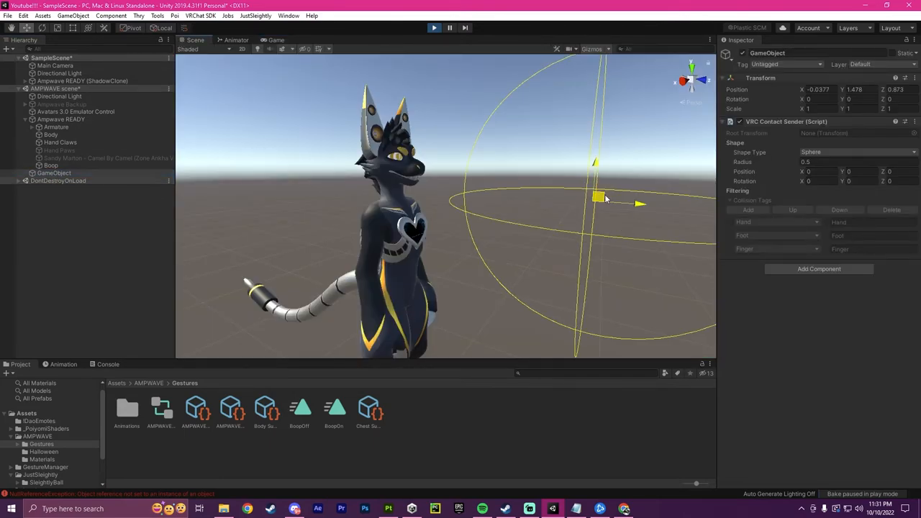
In play mode, move the contact sender sphere into the avatar's nose to trigger the boop.
{"action": "left_click_drag", "start_coordinate": [599, 198], "coordinate": [581, 167]}
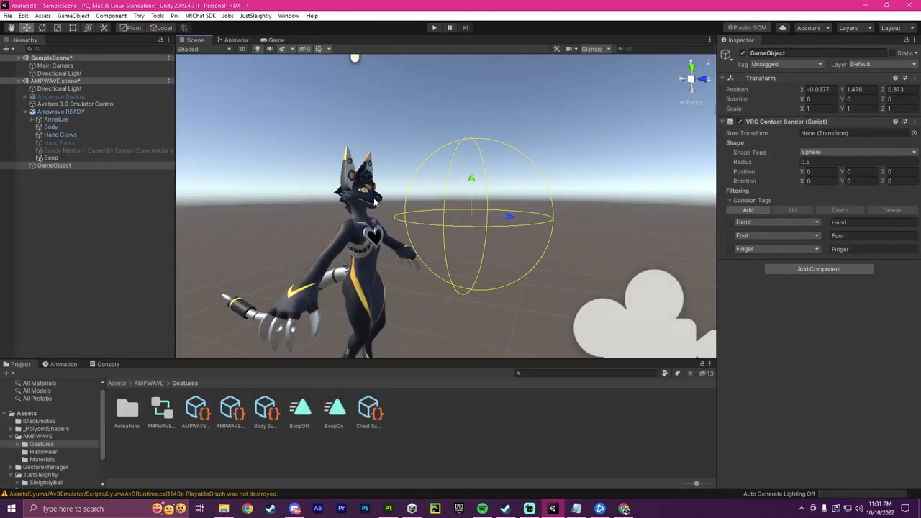
Show the BoopOn clip in the Animation window with its keyed body property.
{"action": "left_click", "coordinate": [63, 364]}
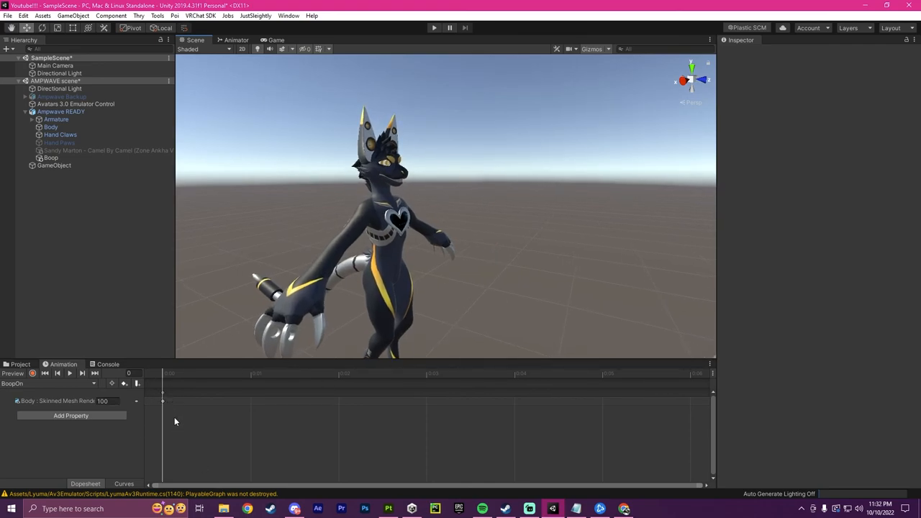
{"action": "mouse_move", "coordinate": [247, 453]}
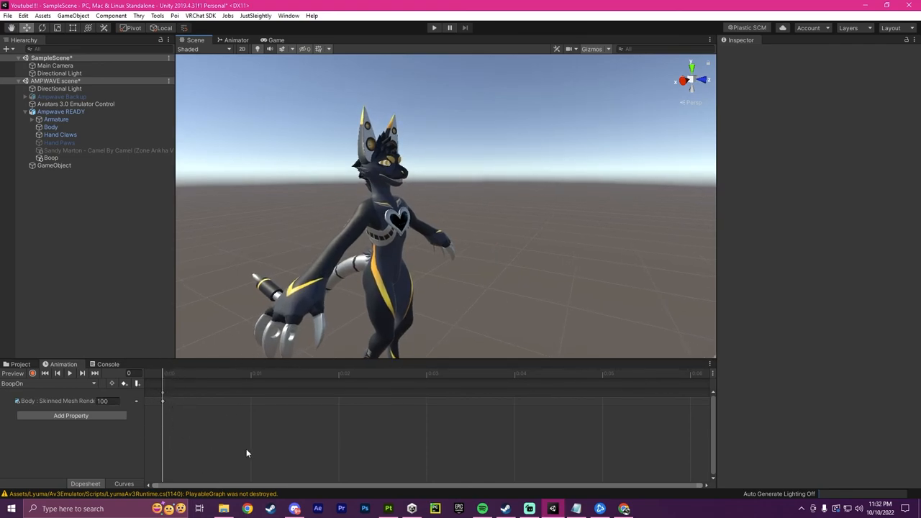